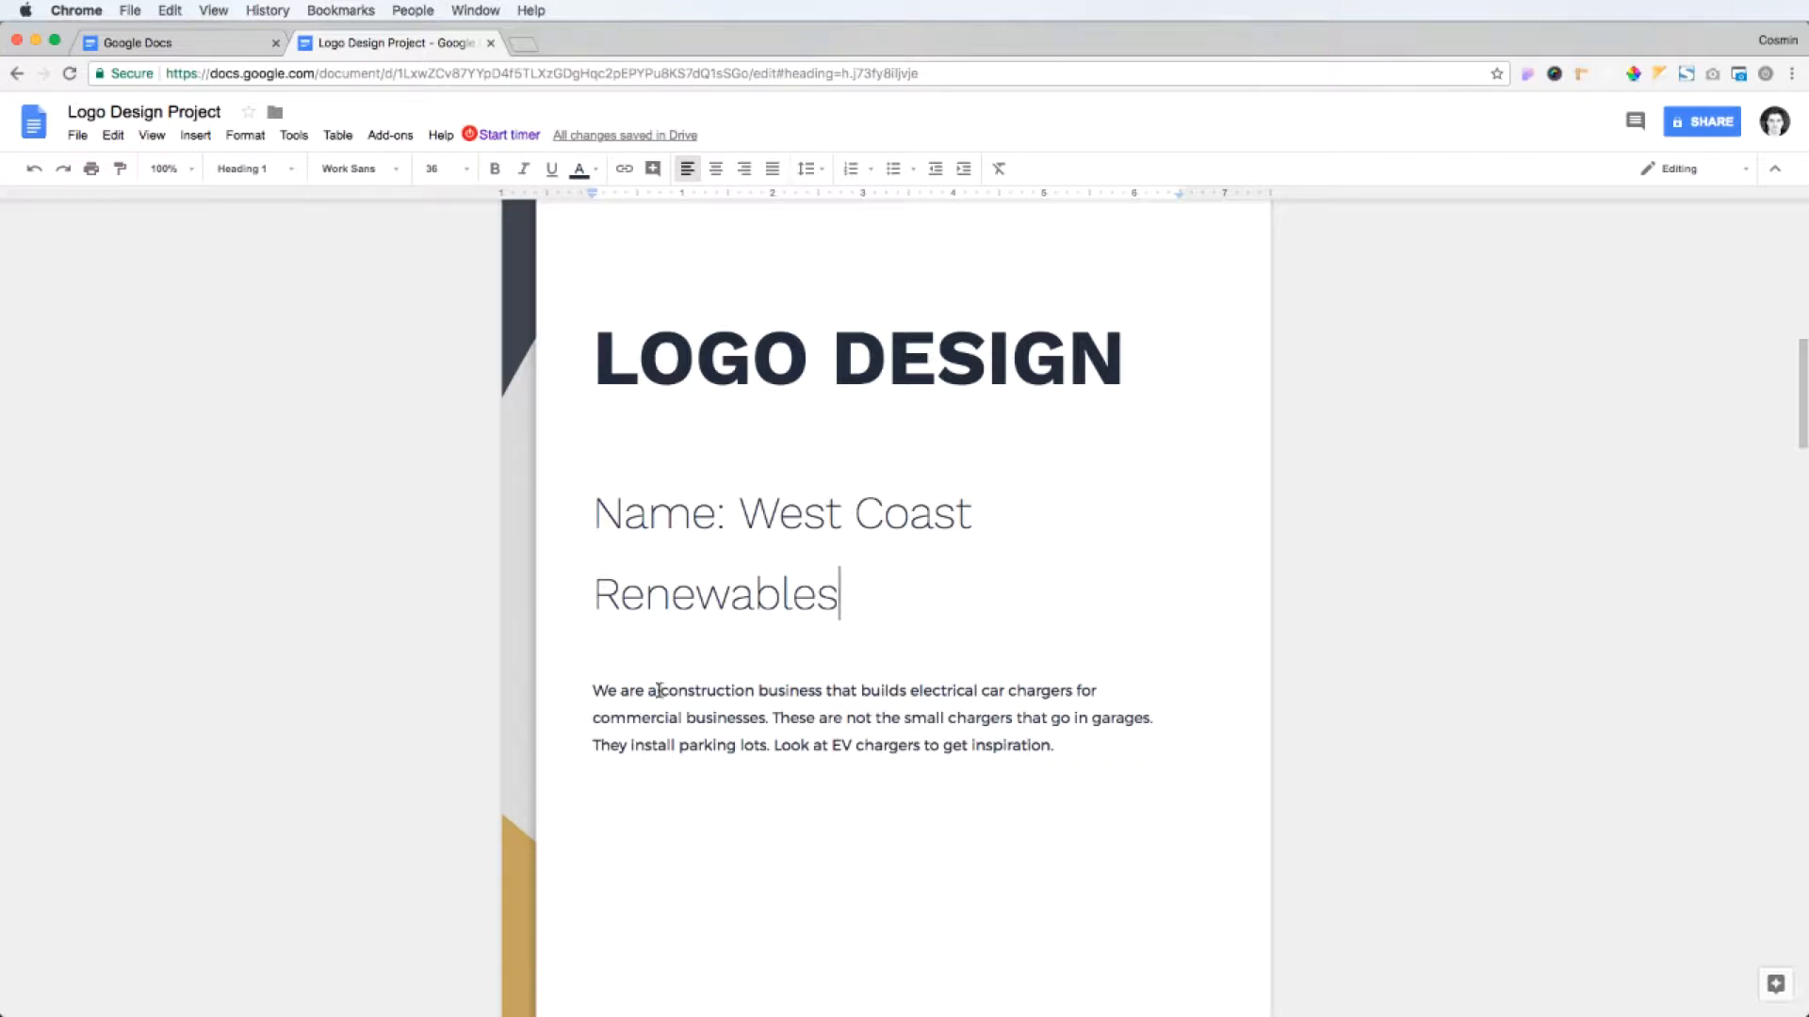
# - Search Google Images for the EV chargers phrase copied from the brief
pyautogui.click(657, 689)
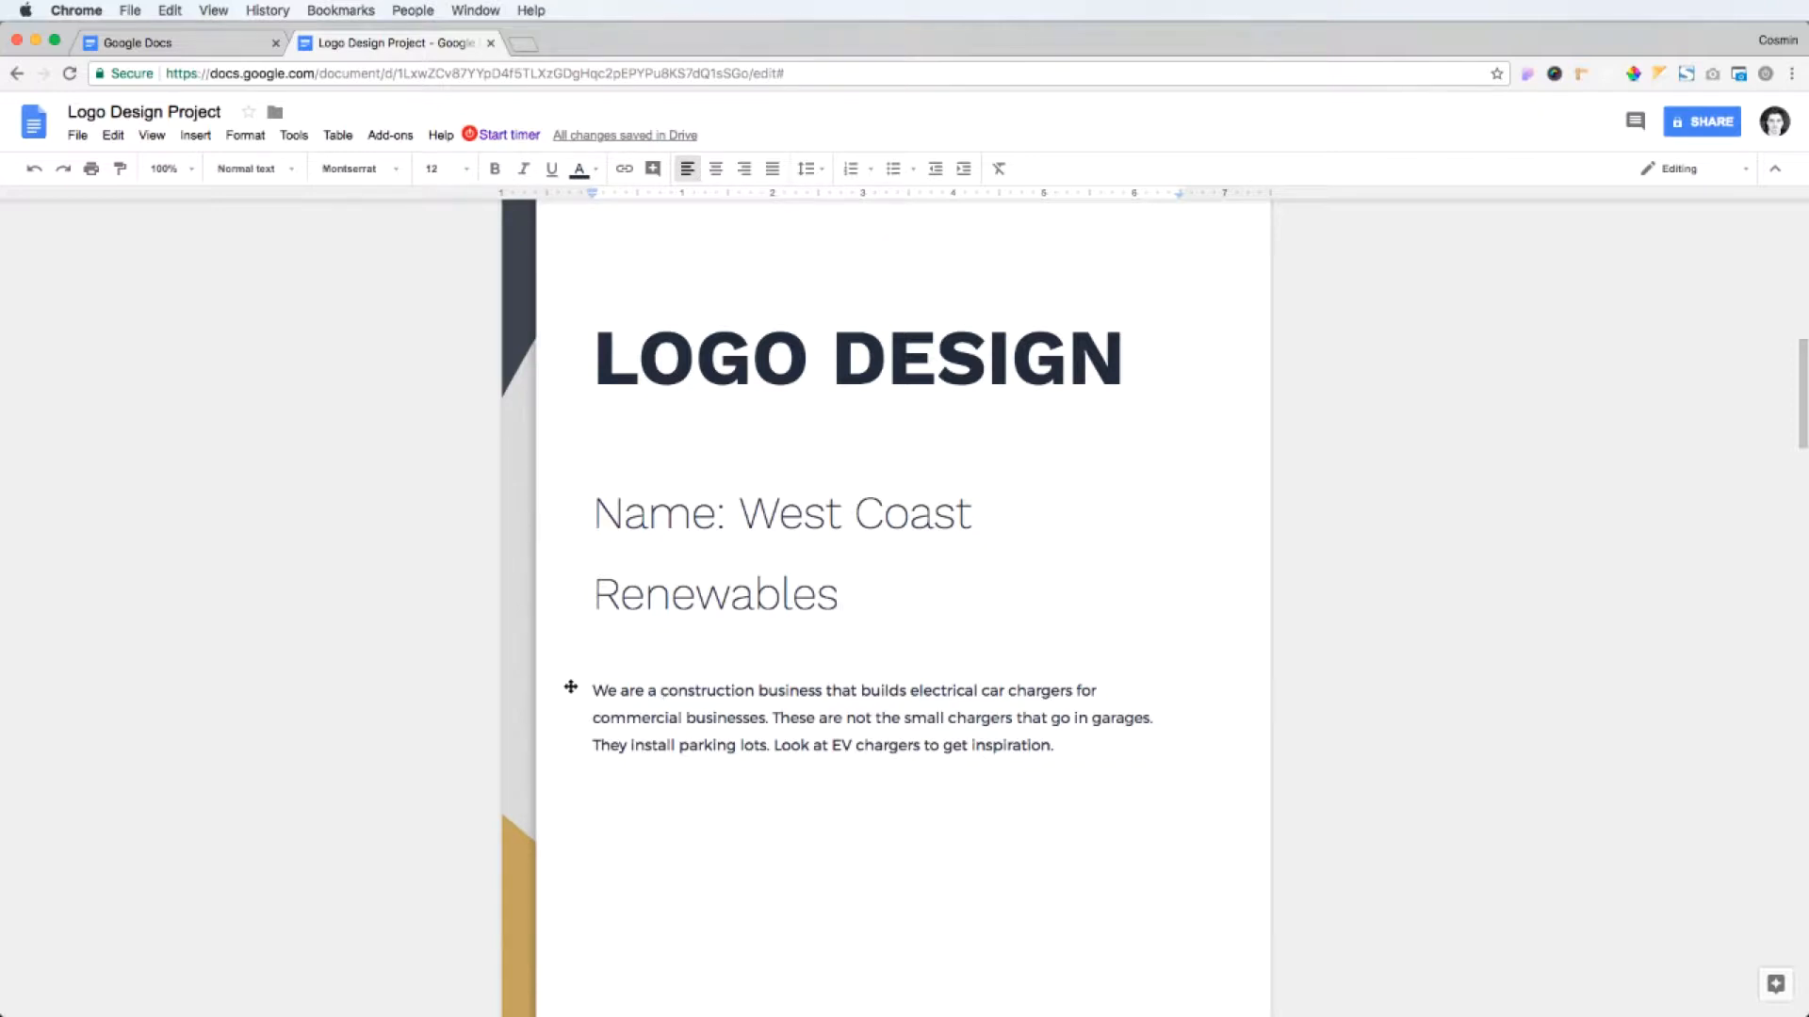
pyautogui.click(592, 690)
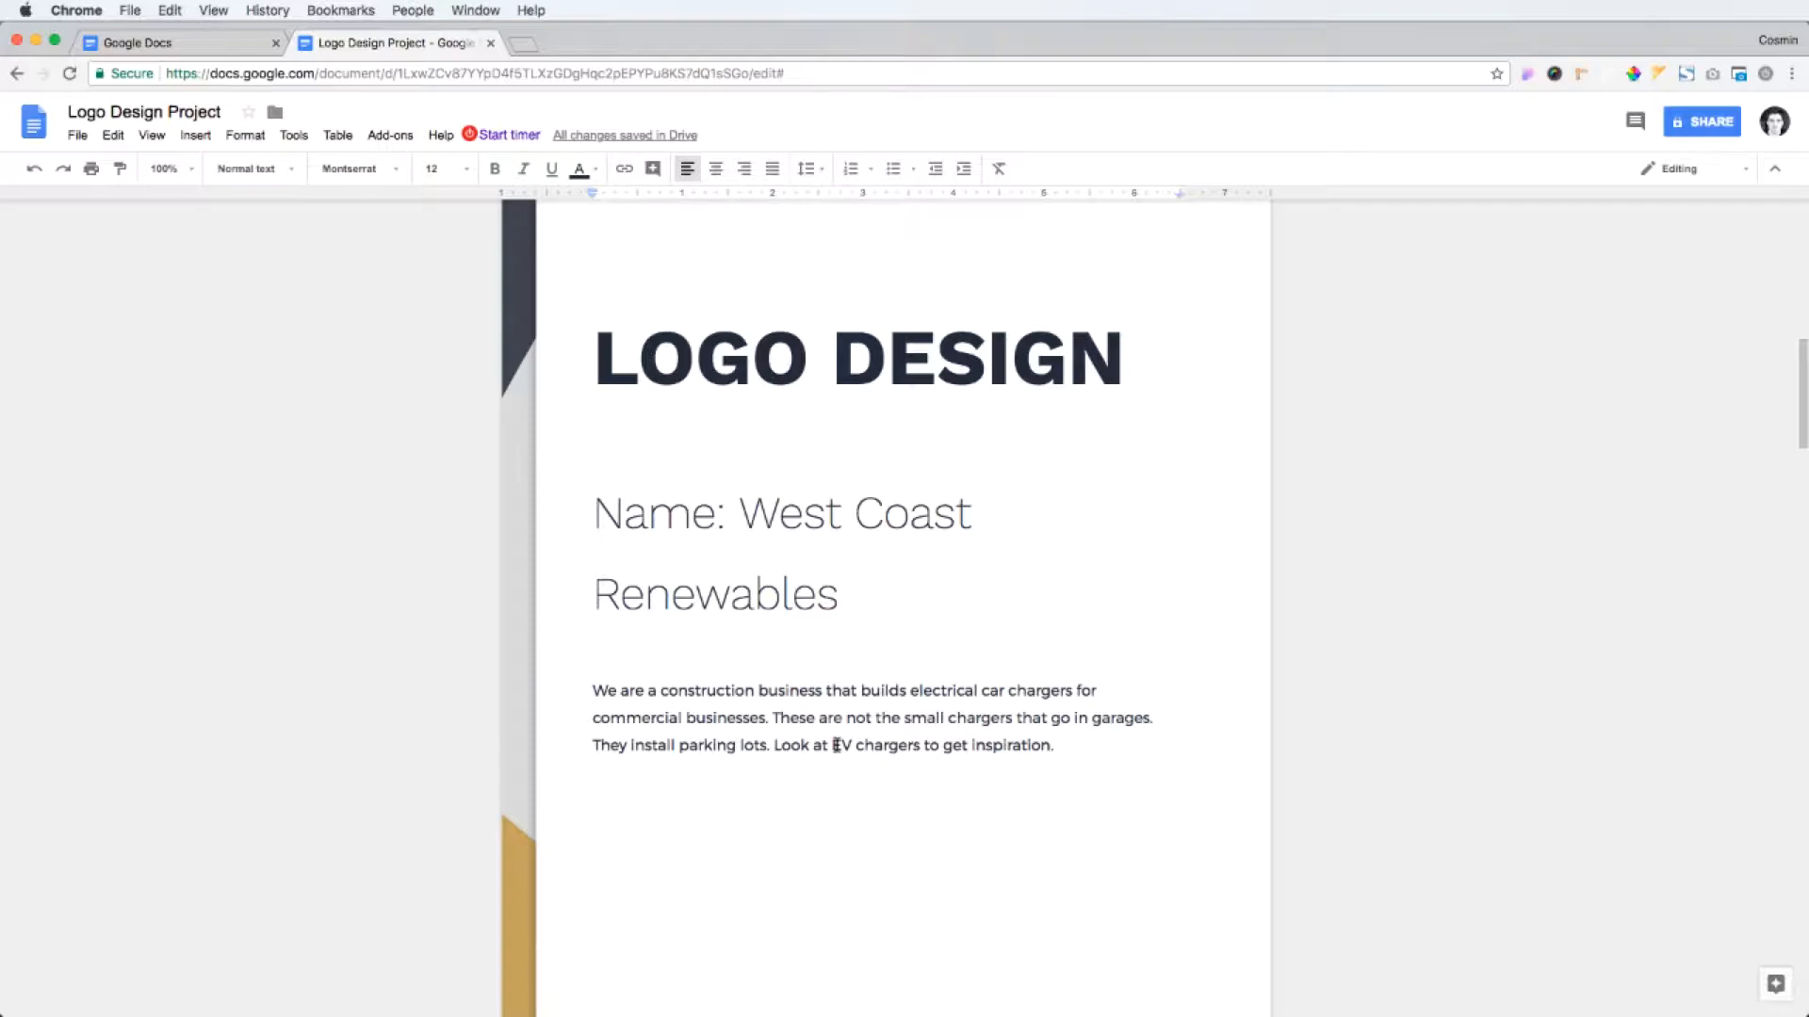
pyautogui.click(602, 42)
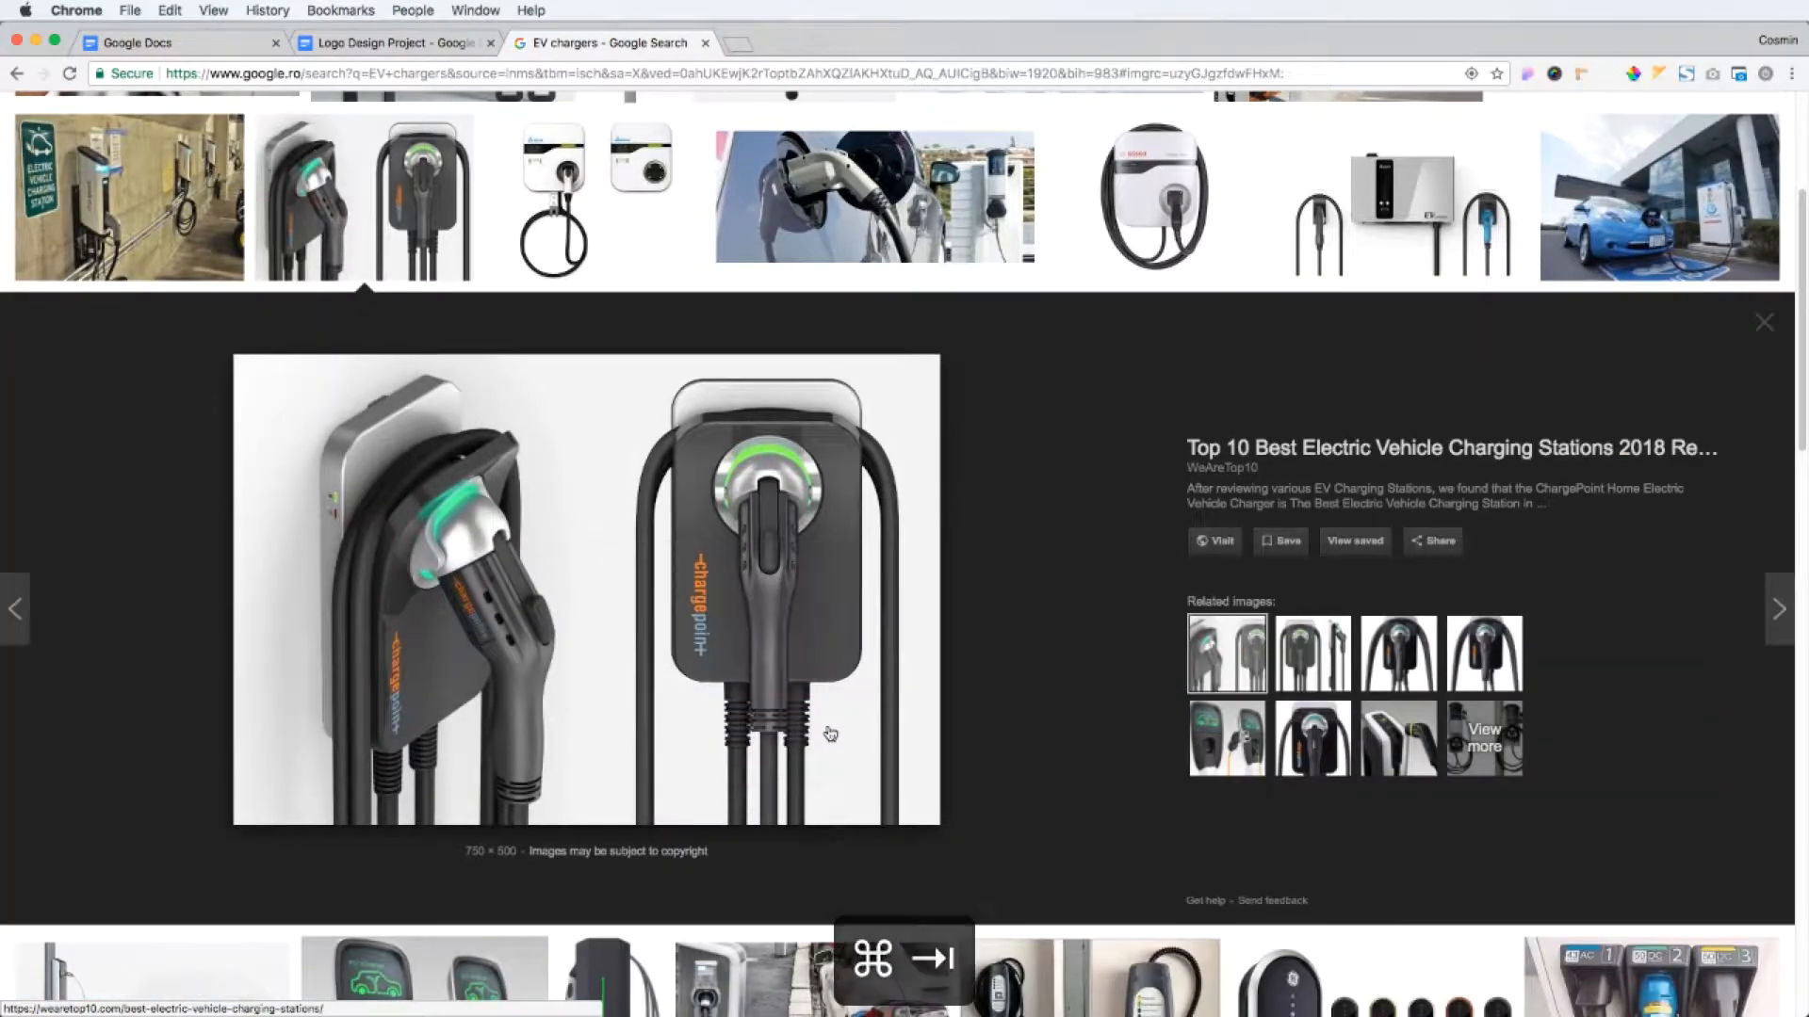
pyautogui.press('cmd+v')
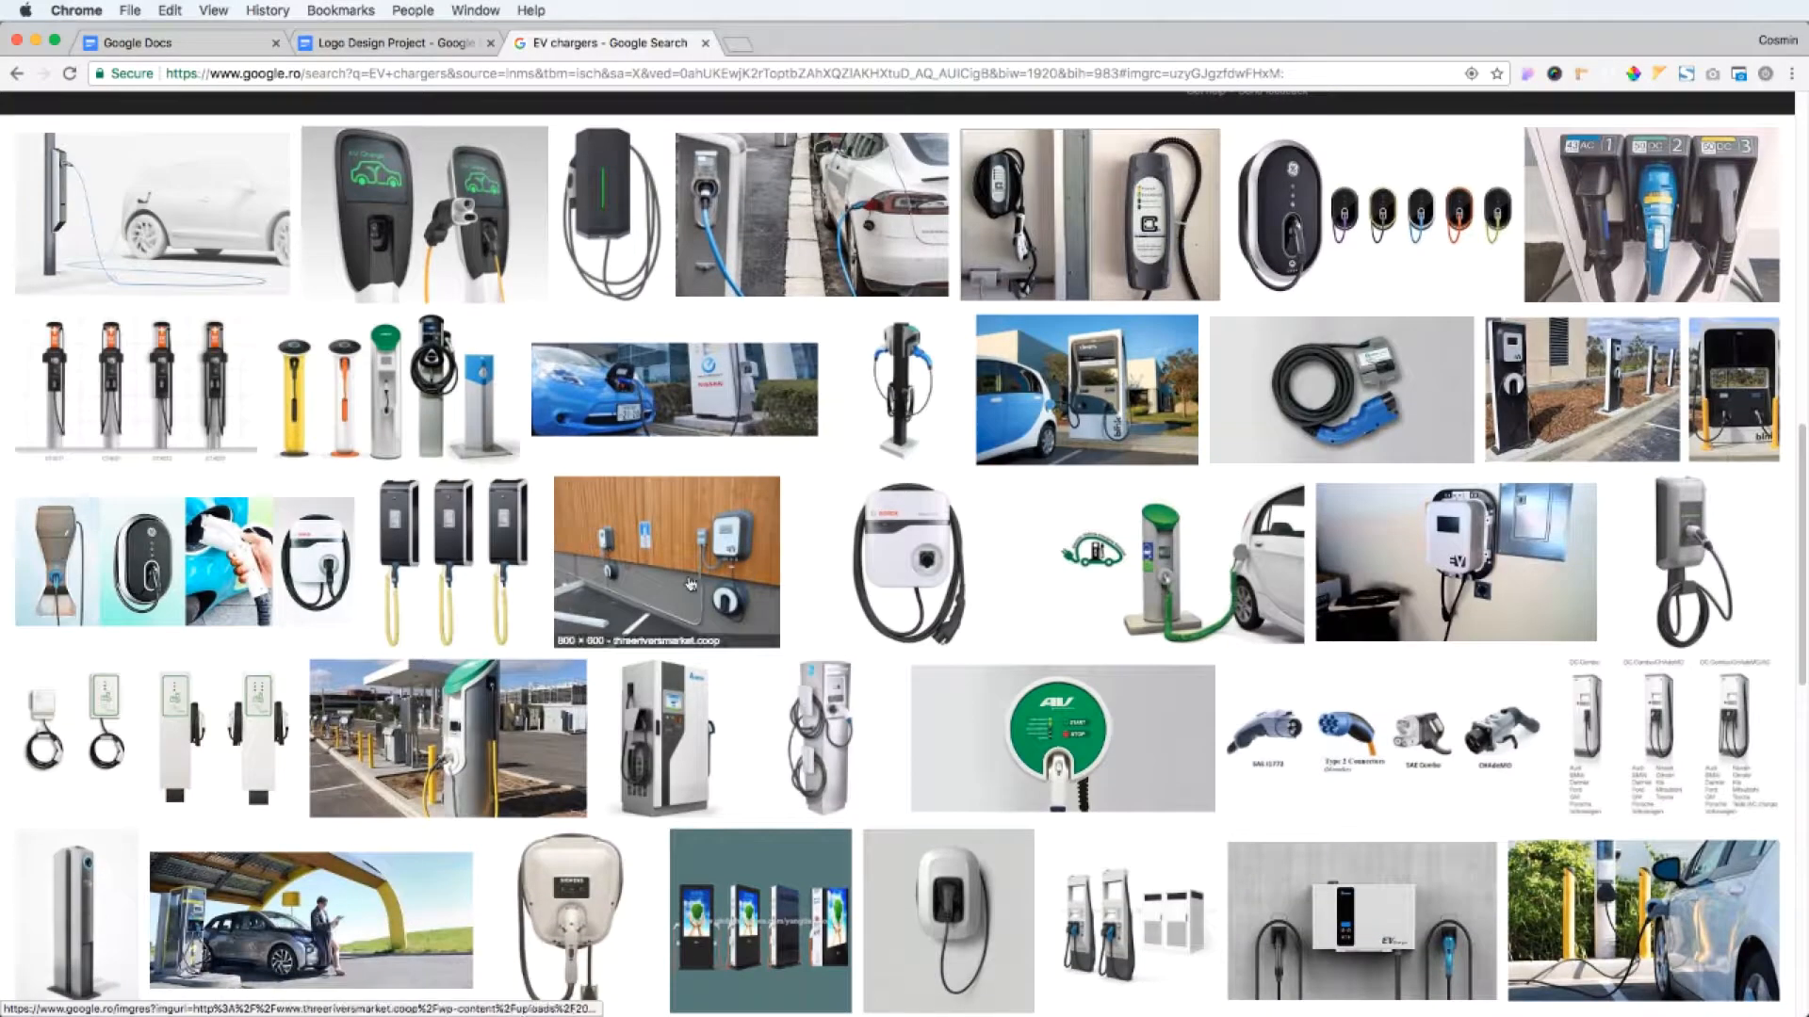
# - View a larger preview of the four-charger EV collage and browse further results
pyautogui.click(231, 559)
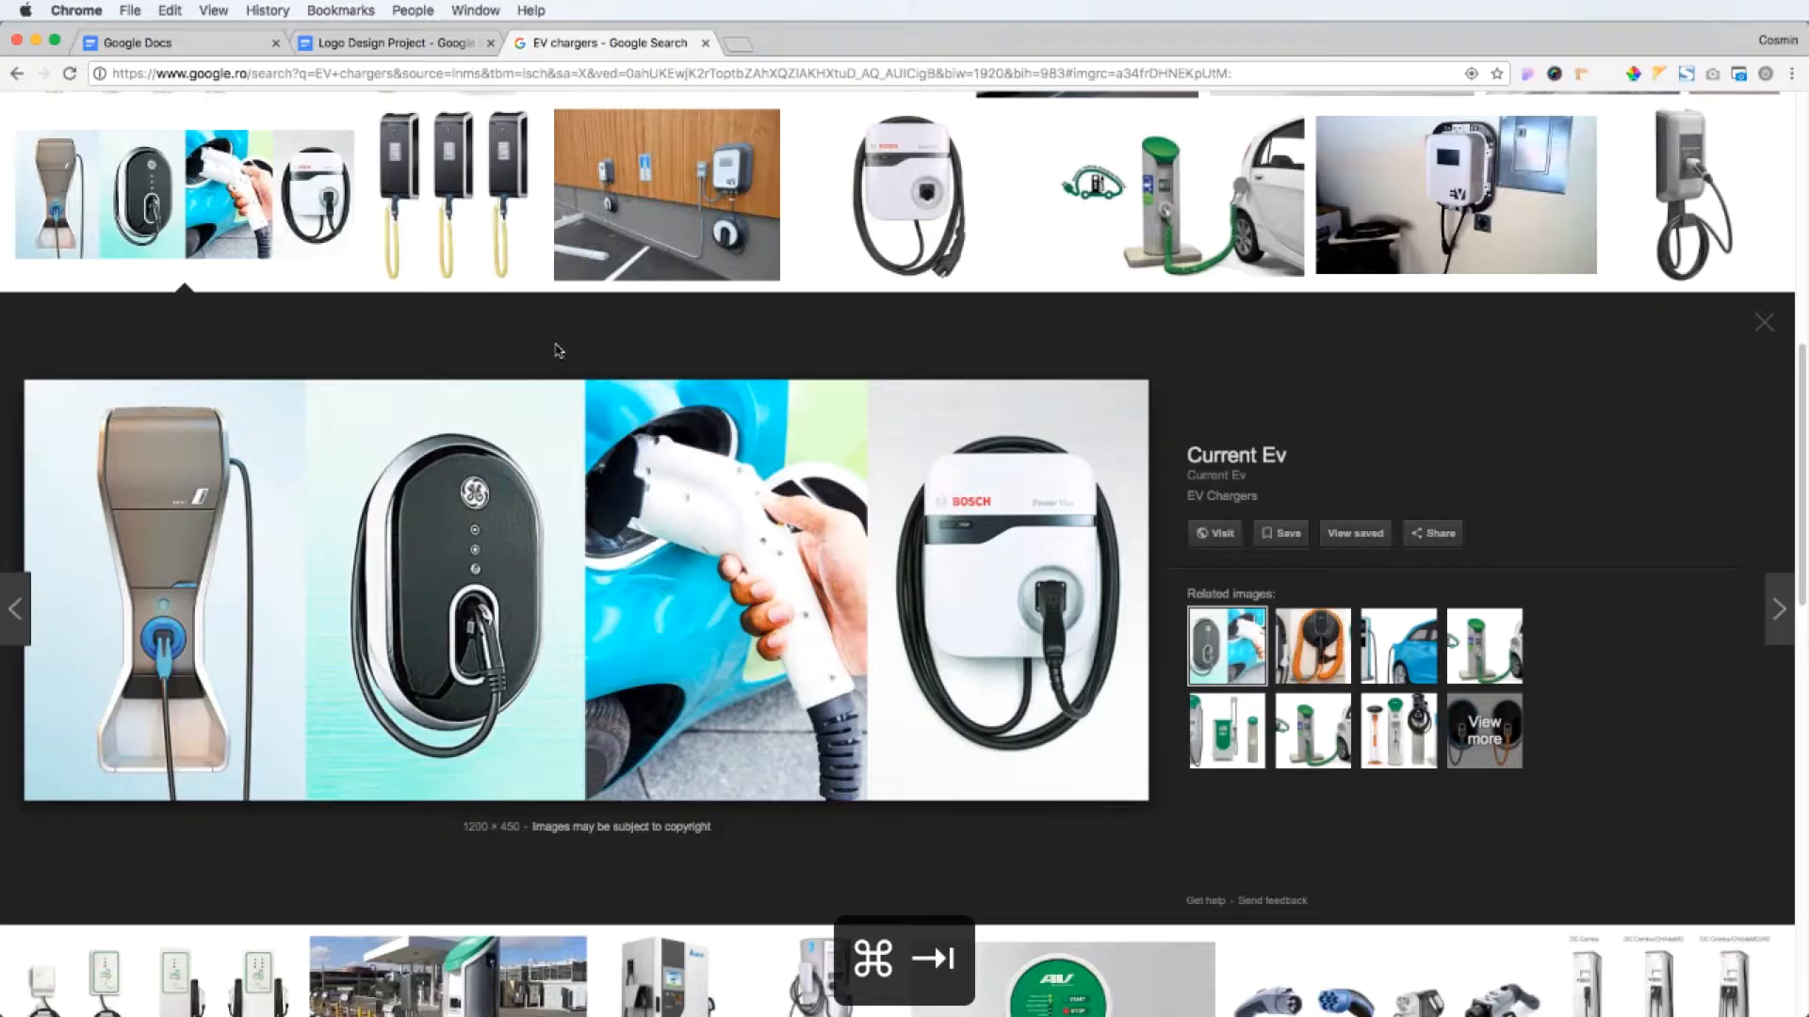
pyautogui.scroll(-3)
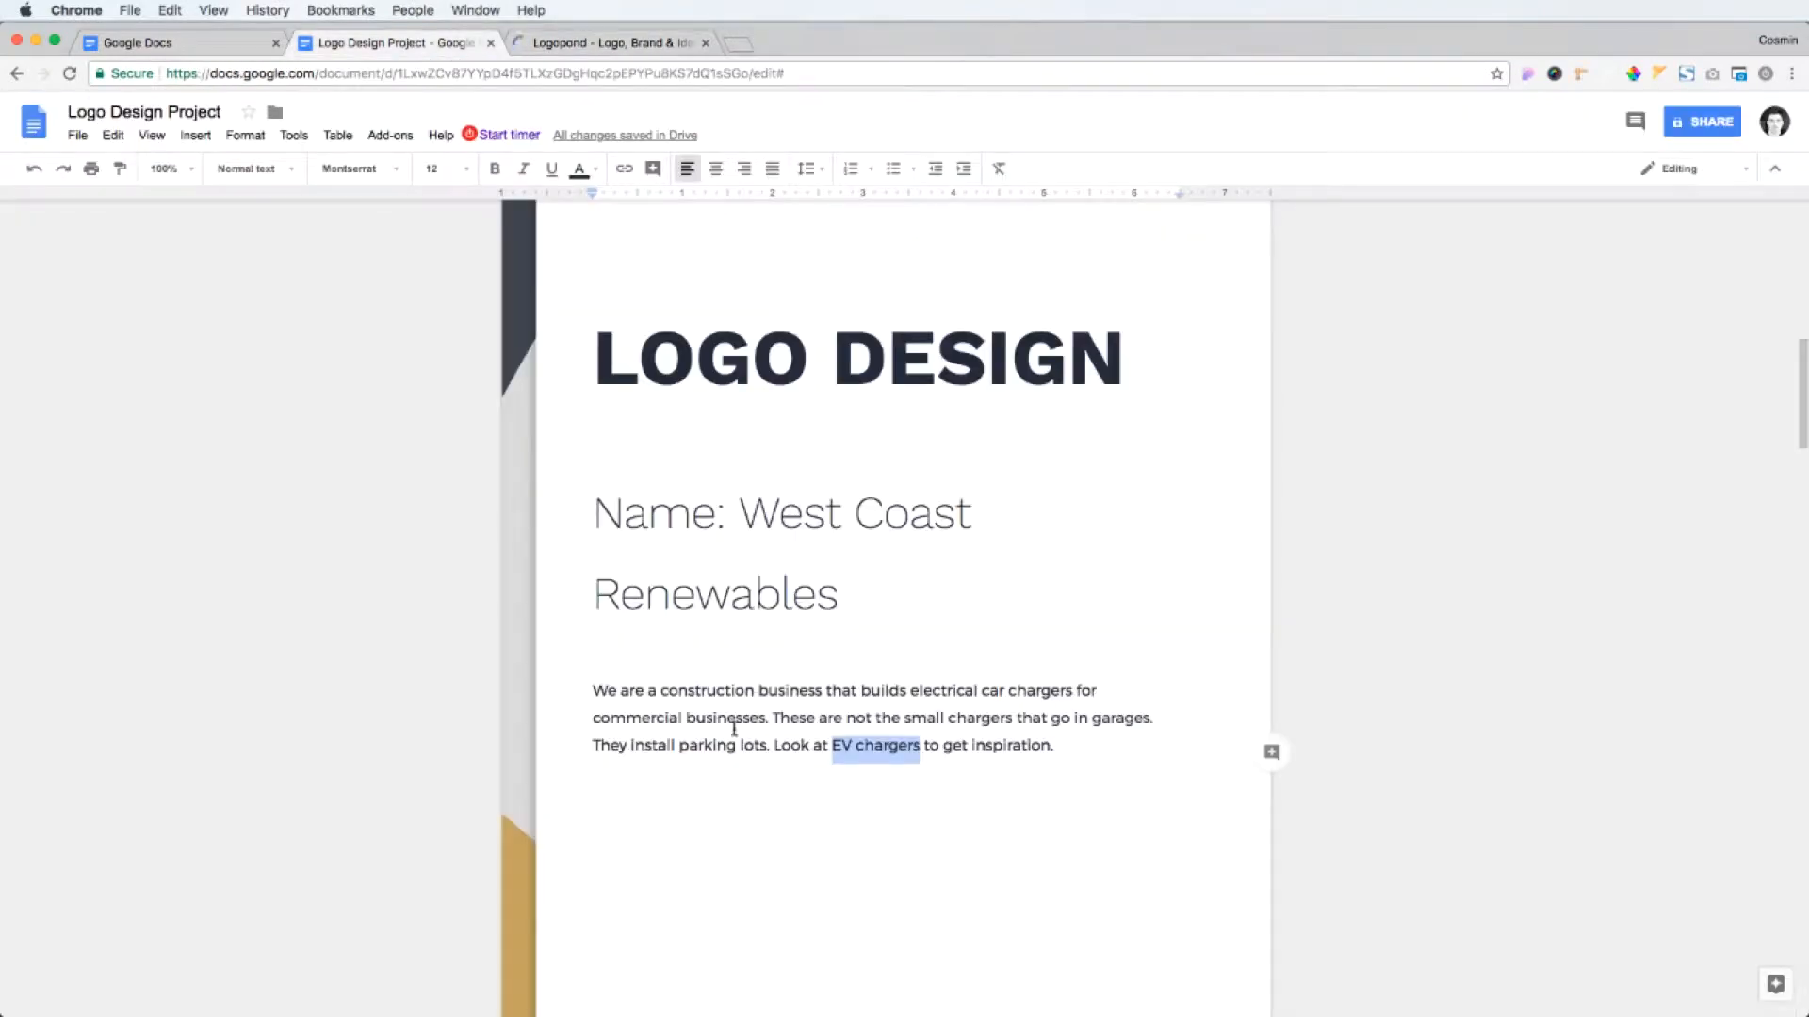
# - Browse Logopond bolt logo results and bring up the Star of Life logo's detail page
pyautogui.click(606, 42)
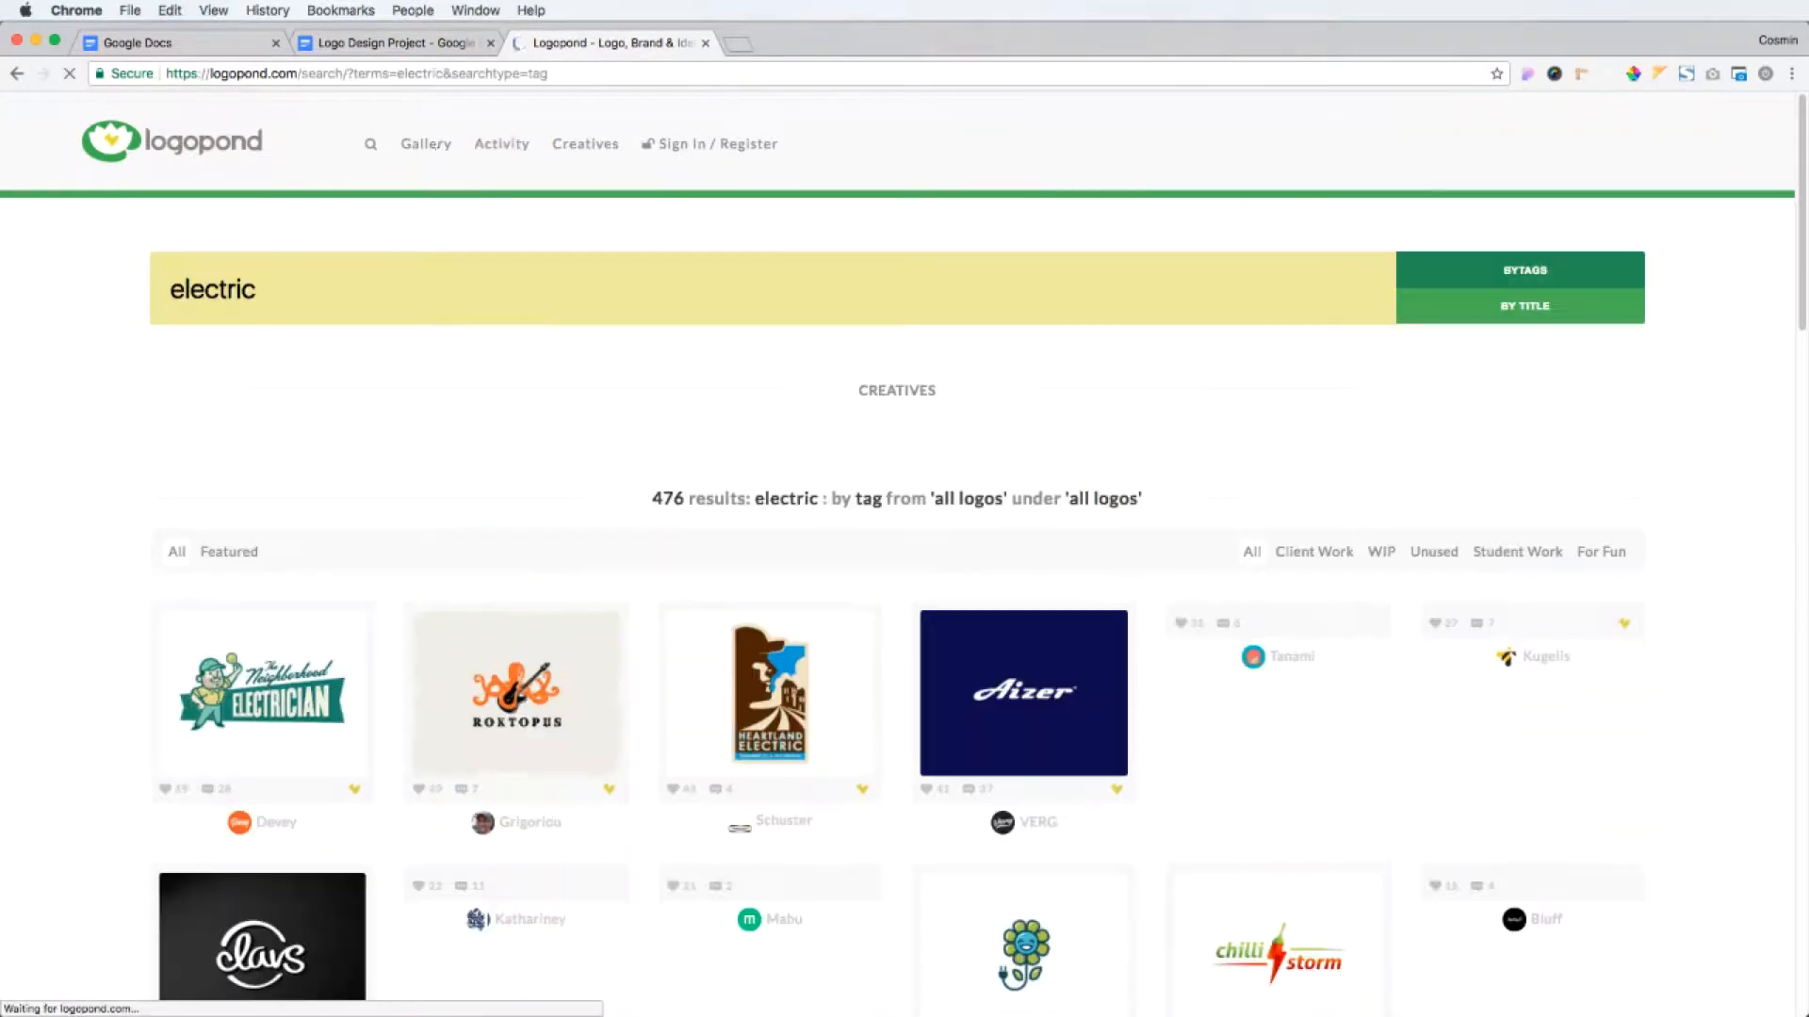
pyautogui.scroll(-3)
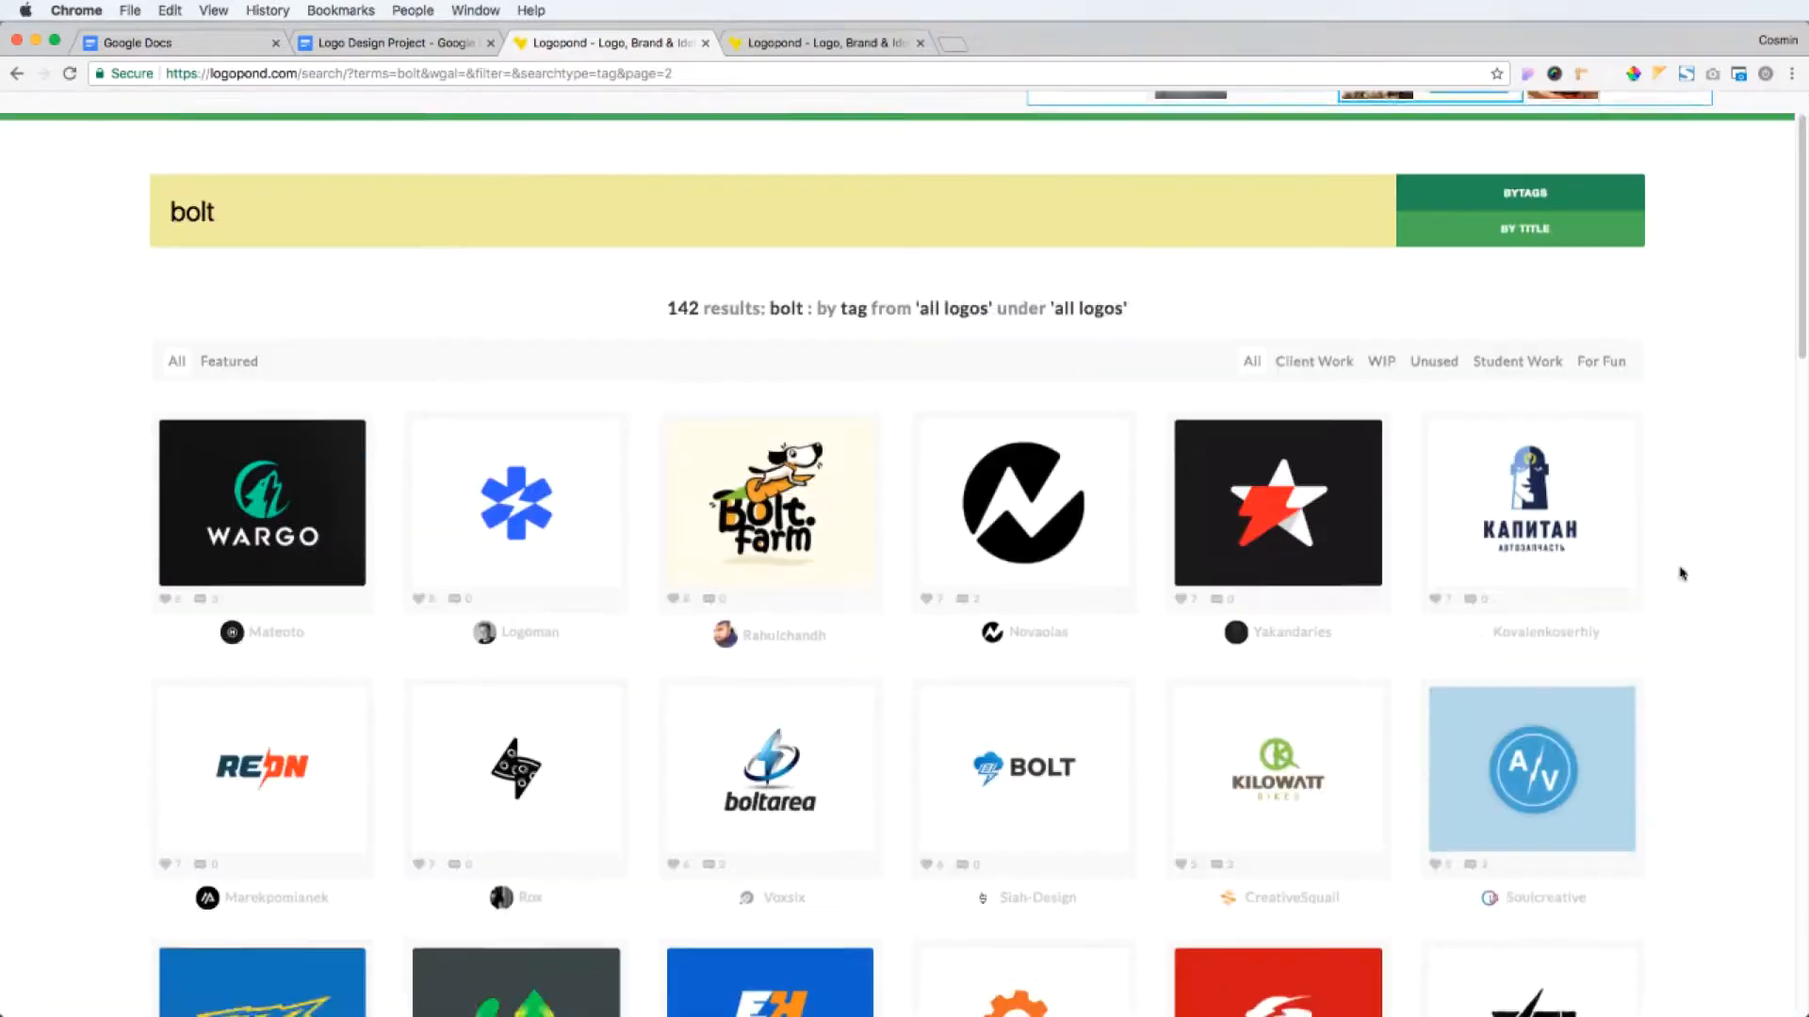
pyautogui.click(515, 502)
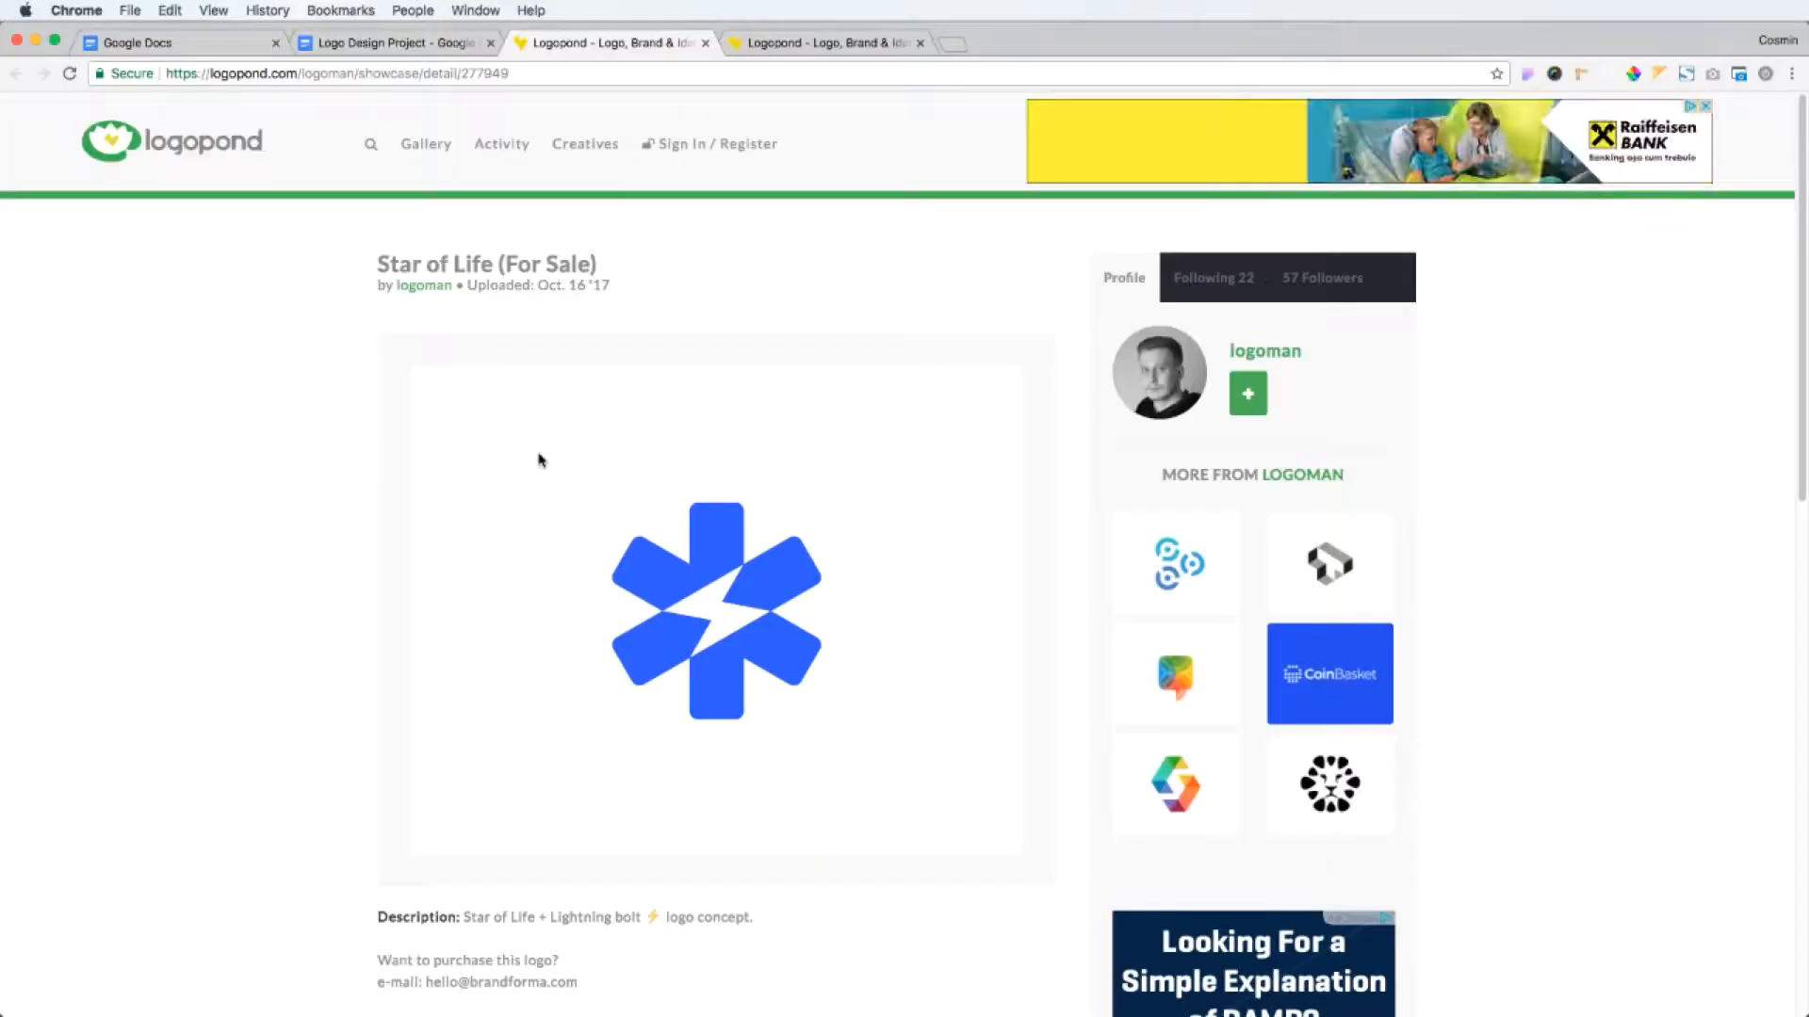
pyautogui.press('cmd+v')
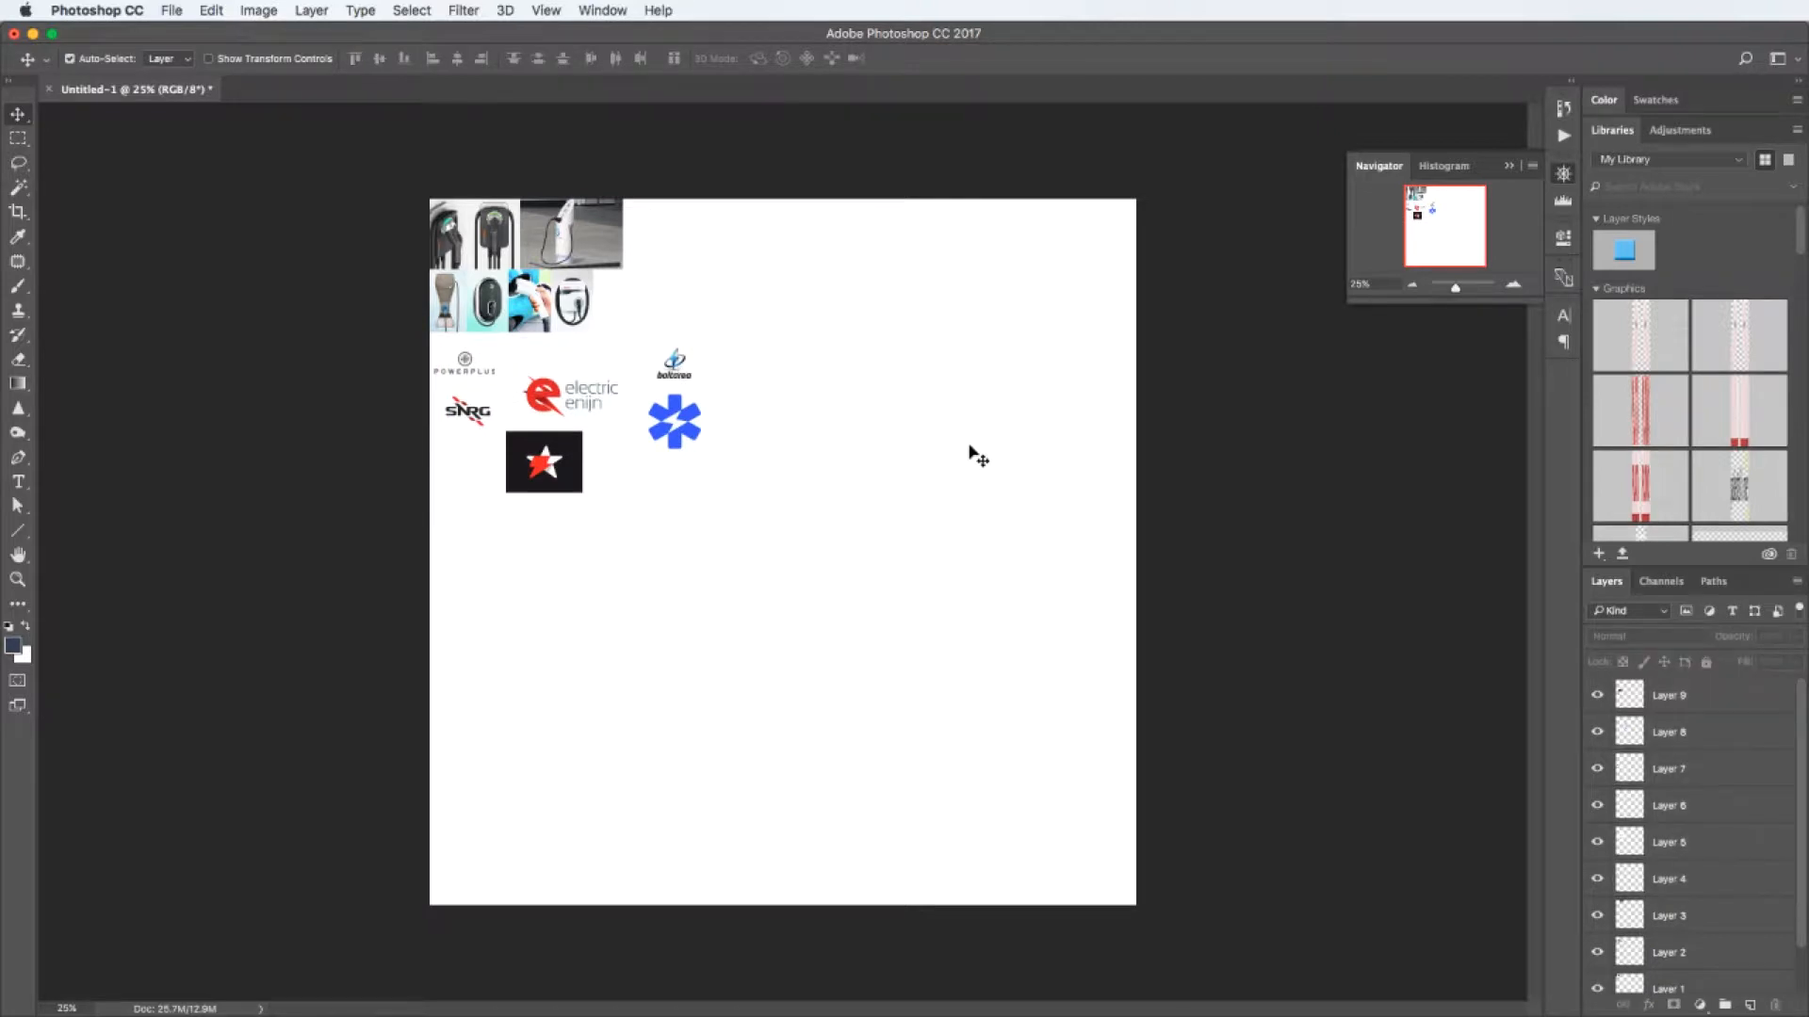
pyautogui.moveTo(839, 534)
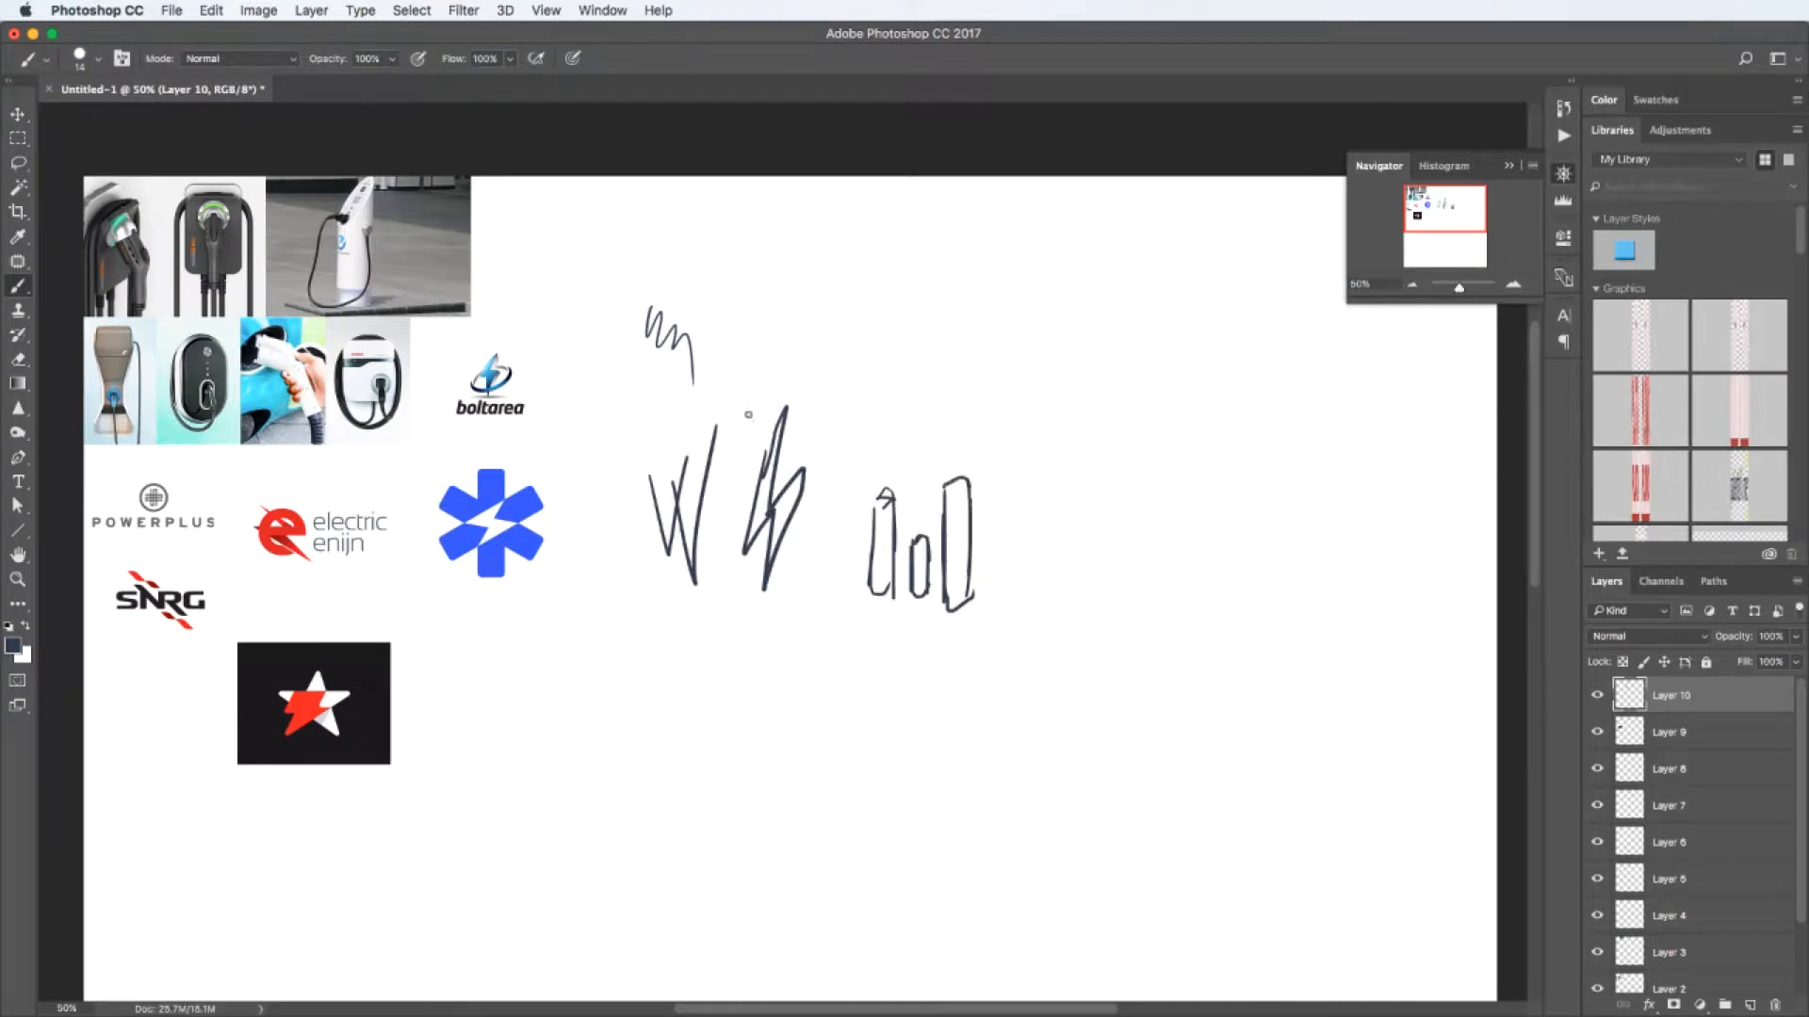
# - Start sketching W, lightning-bolt and rounded-W ideas on a new layer with the Brush
pyautogui.click(19, 114)
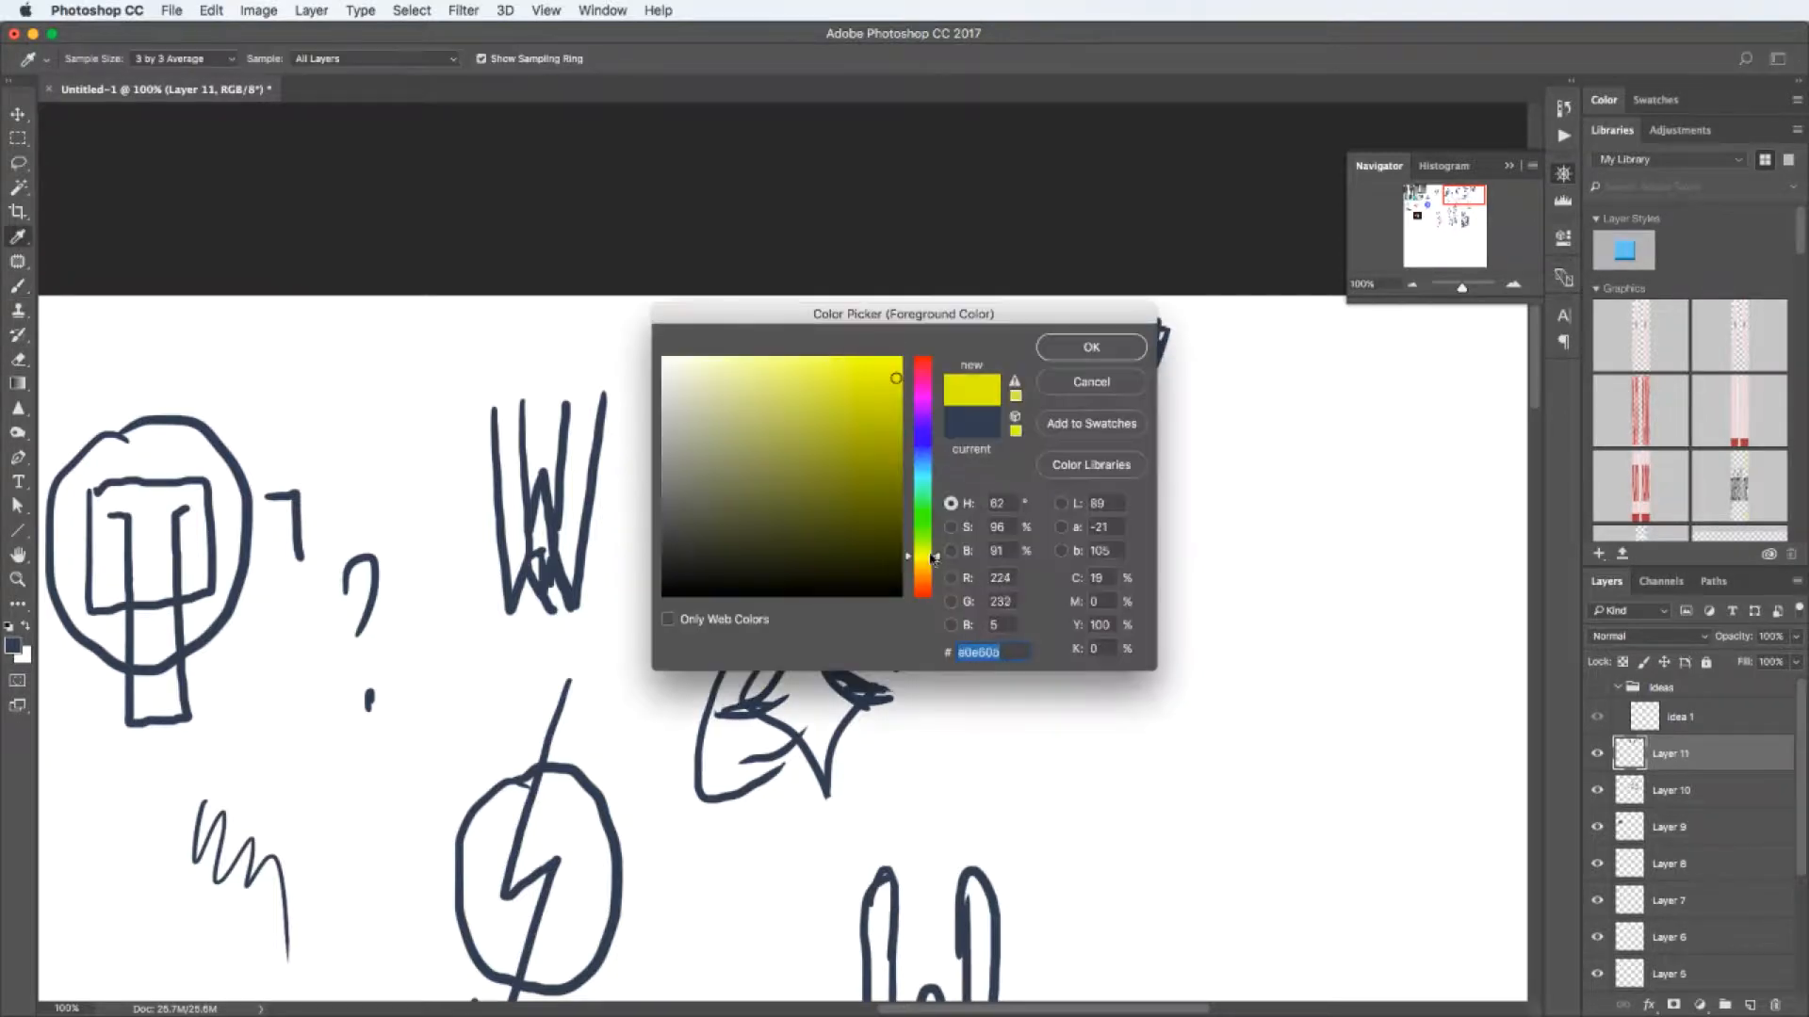
# - Paint the bolt inside the W sketch yellow, then deselect and undo a stray edit
pyautogui.click(1088, 346)
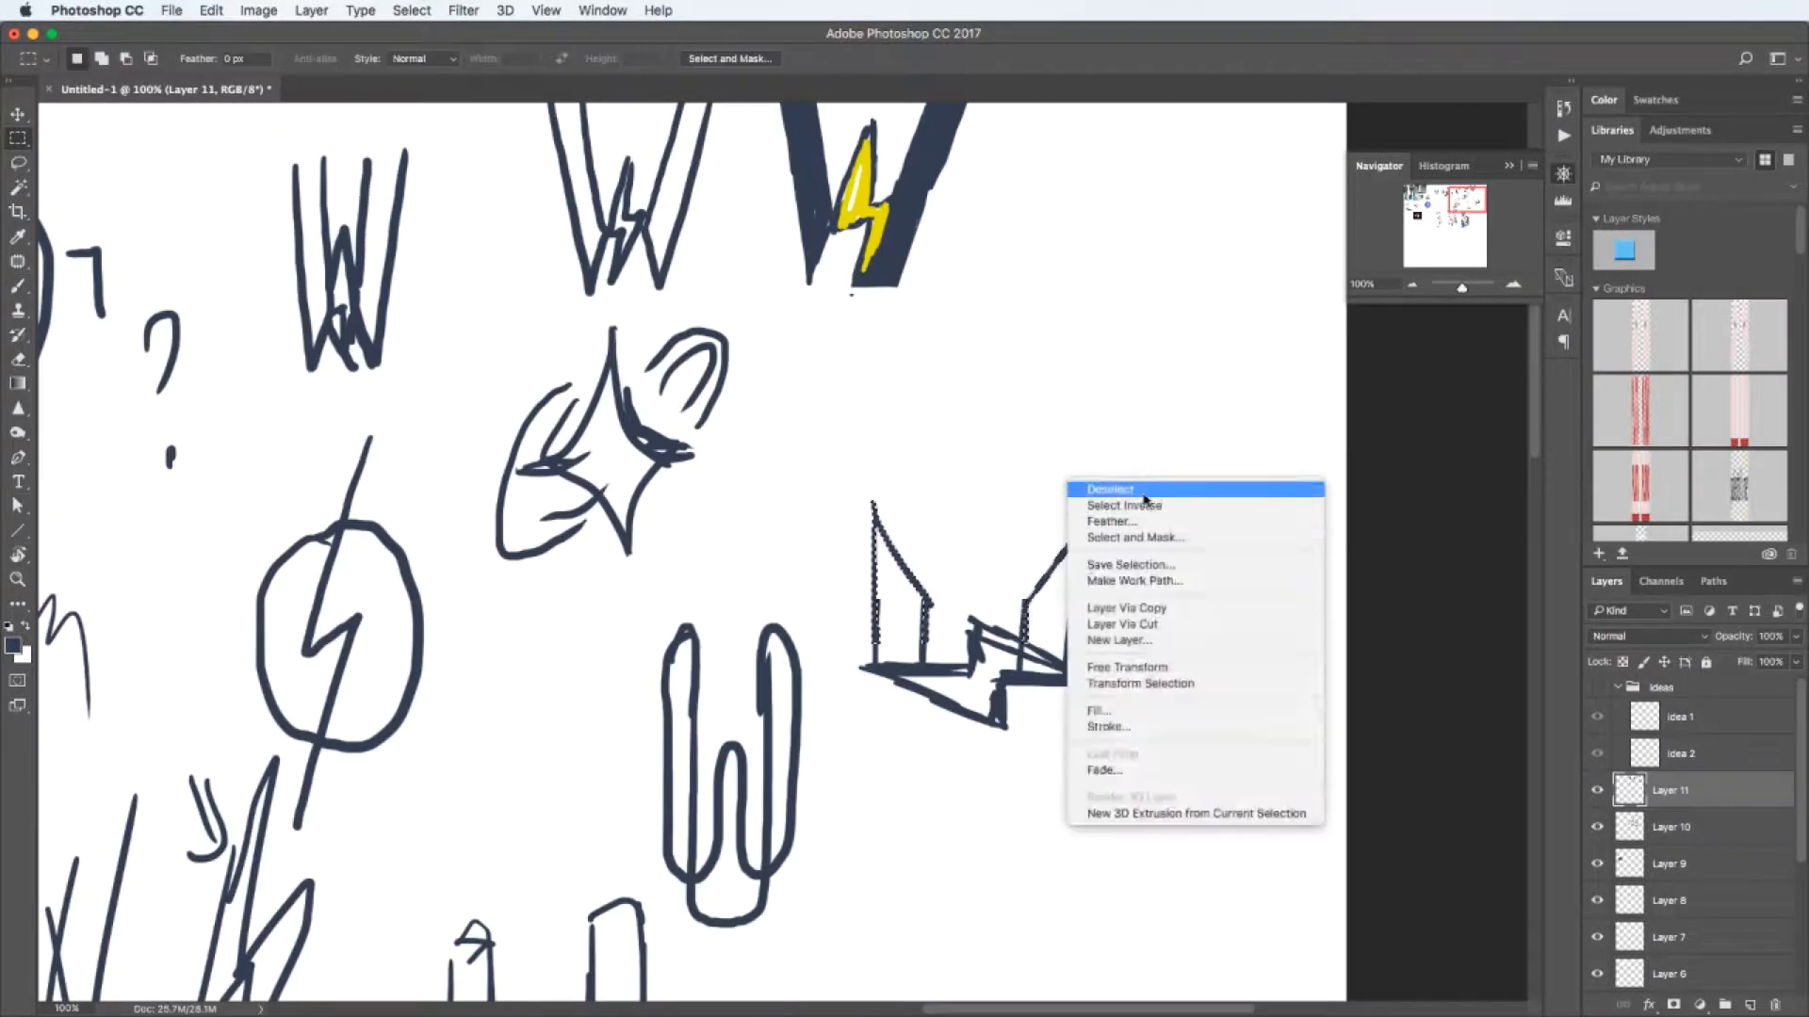
pyautogui.click(1109, 489)
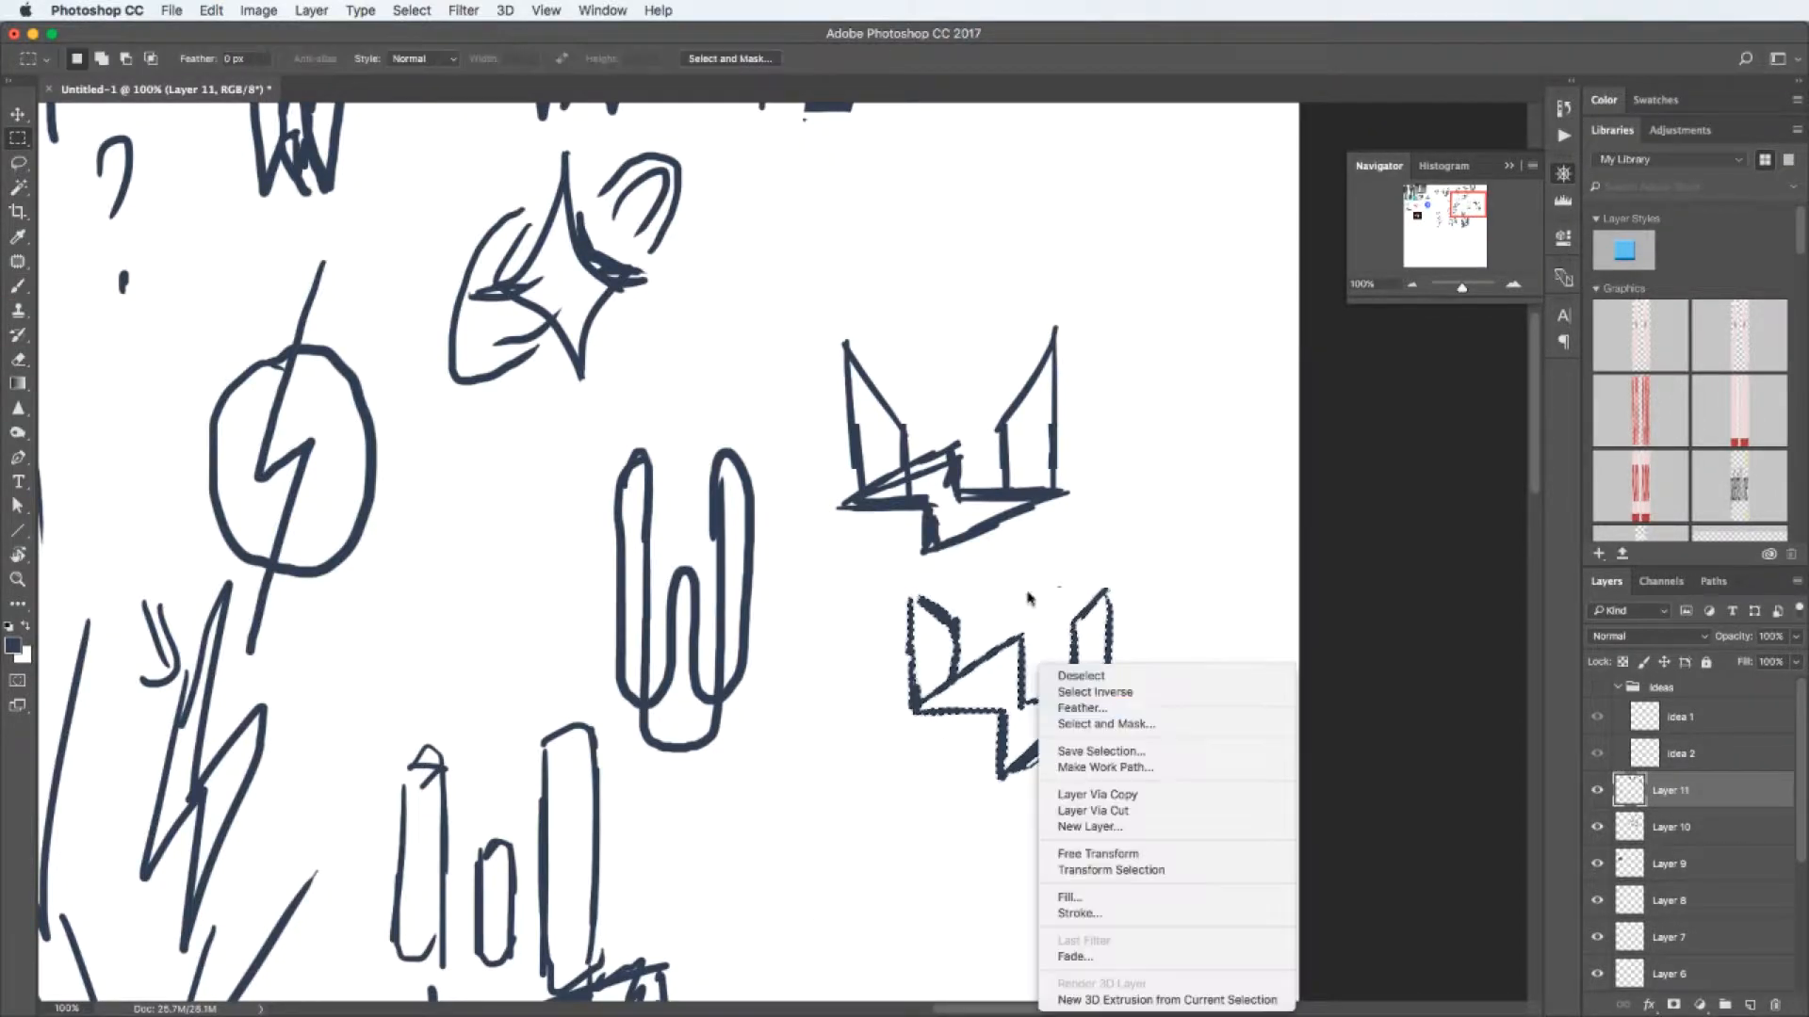
pyautogui.click(1080, 675)
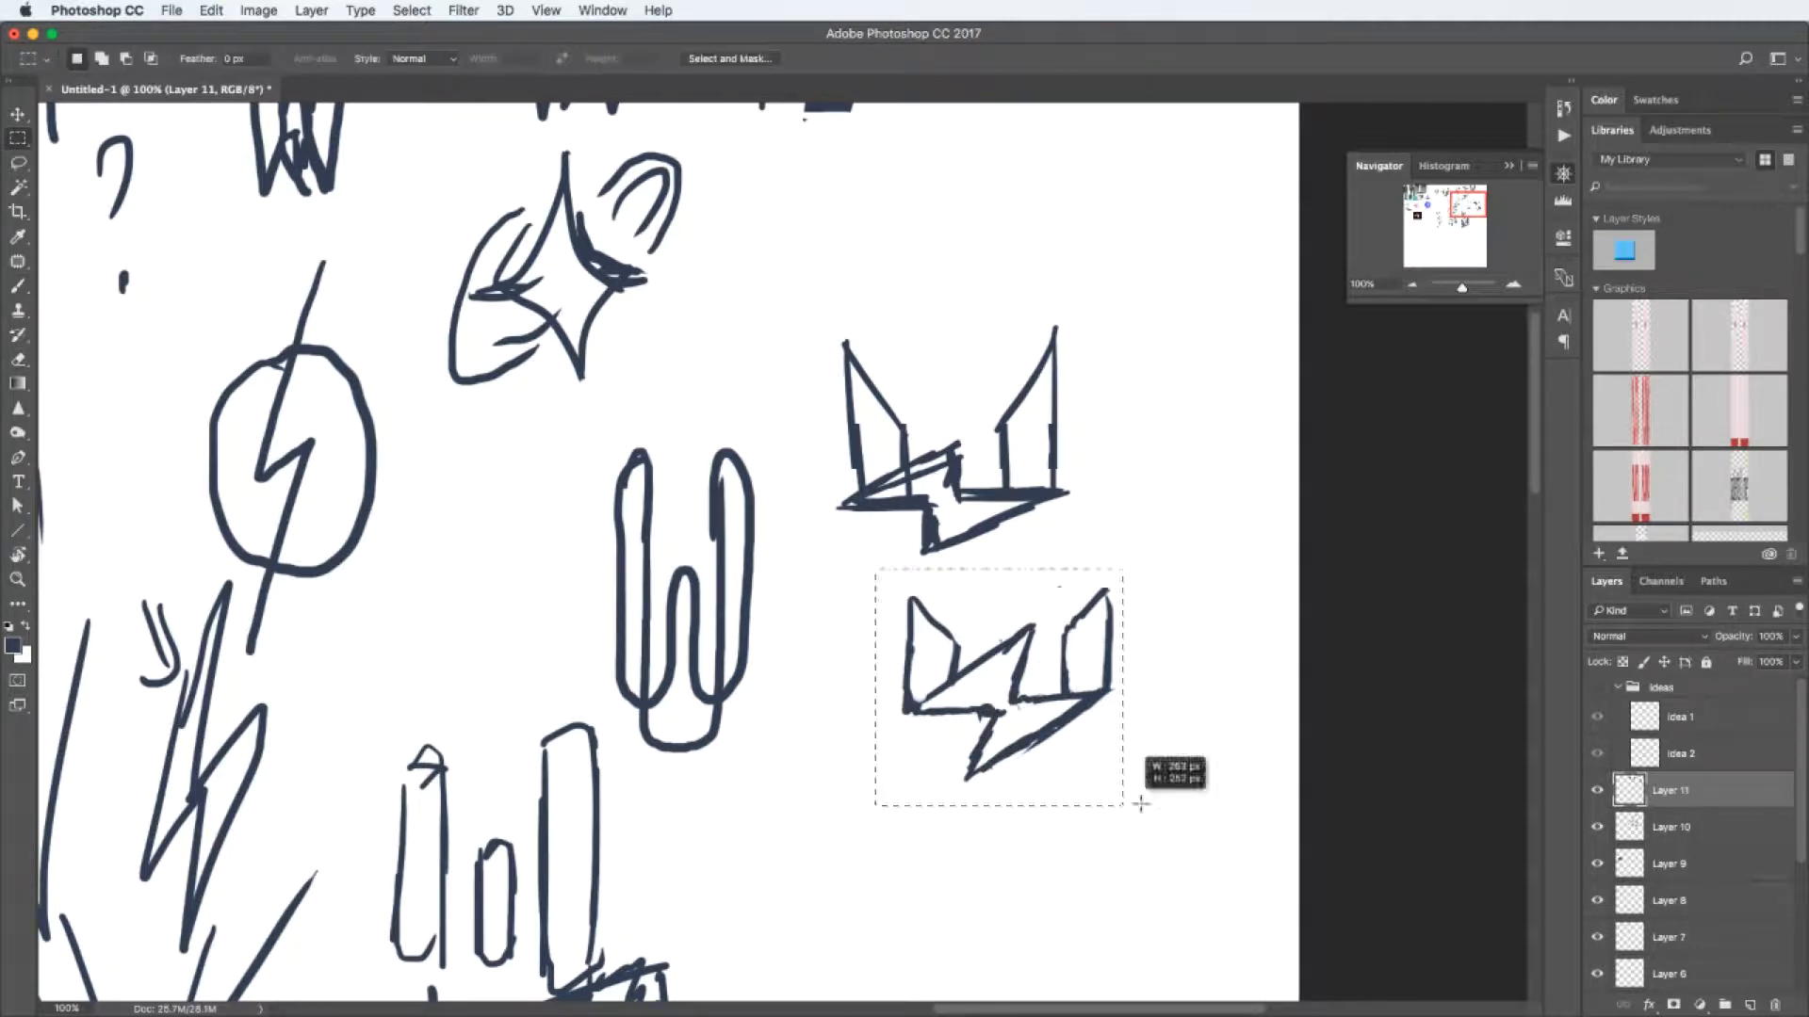
pyautogui.press('cmd+z')
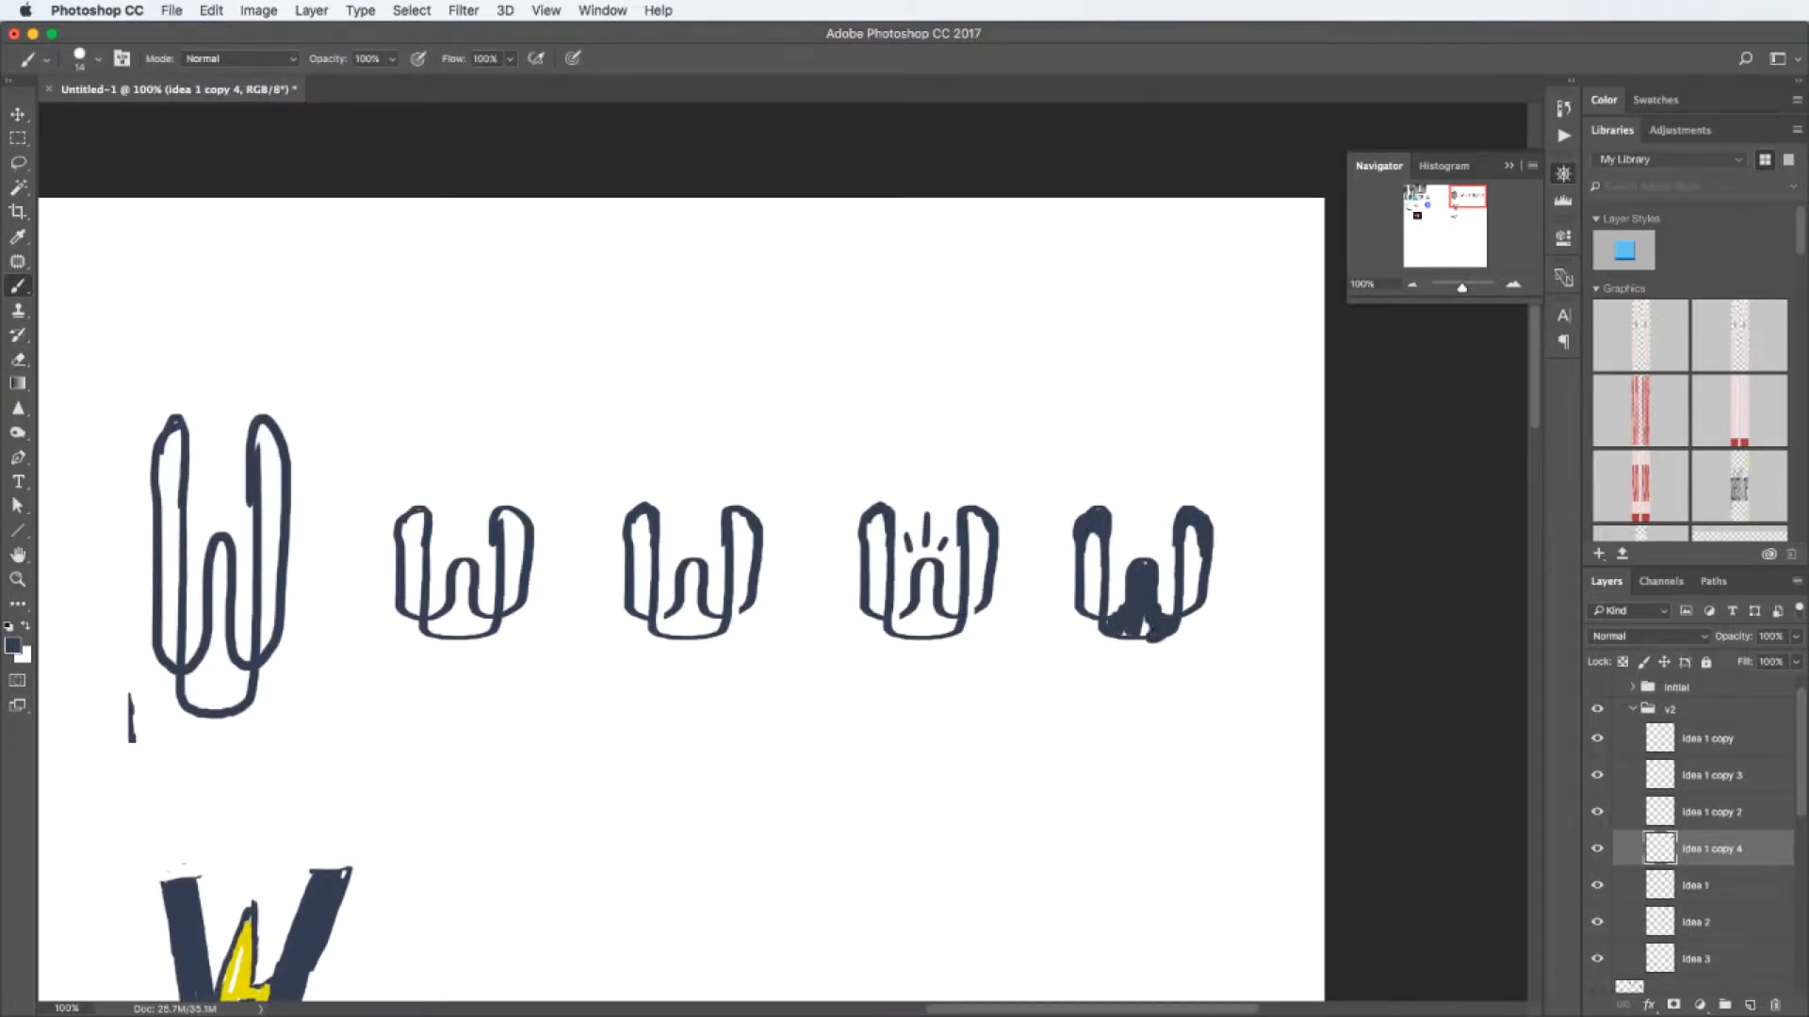
# - Copy lassoed sketch parts and a wing corner onto new layers for the navy W-wings variants
pyautogui.rightClick(622, 647)
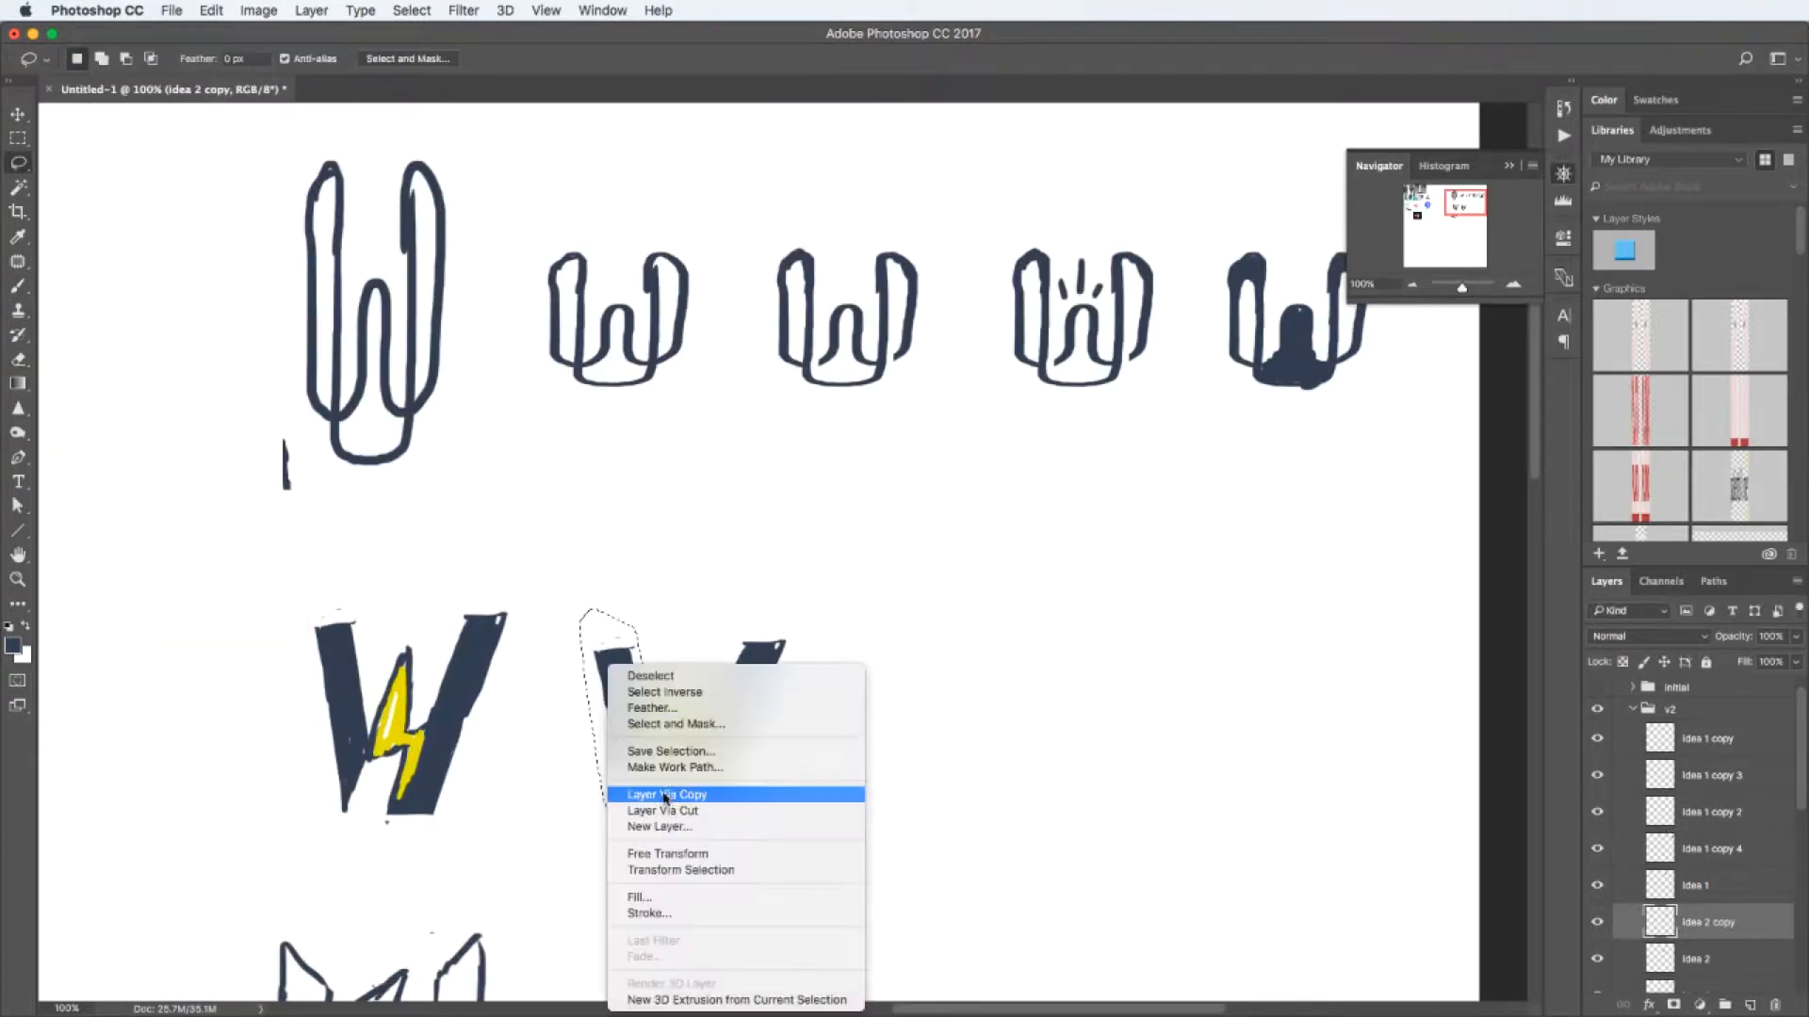
pyautogui.click(666, 793)
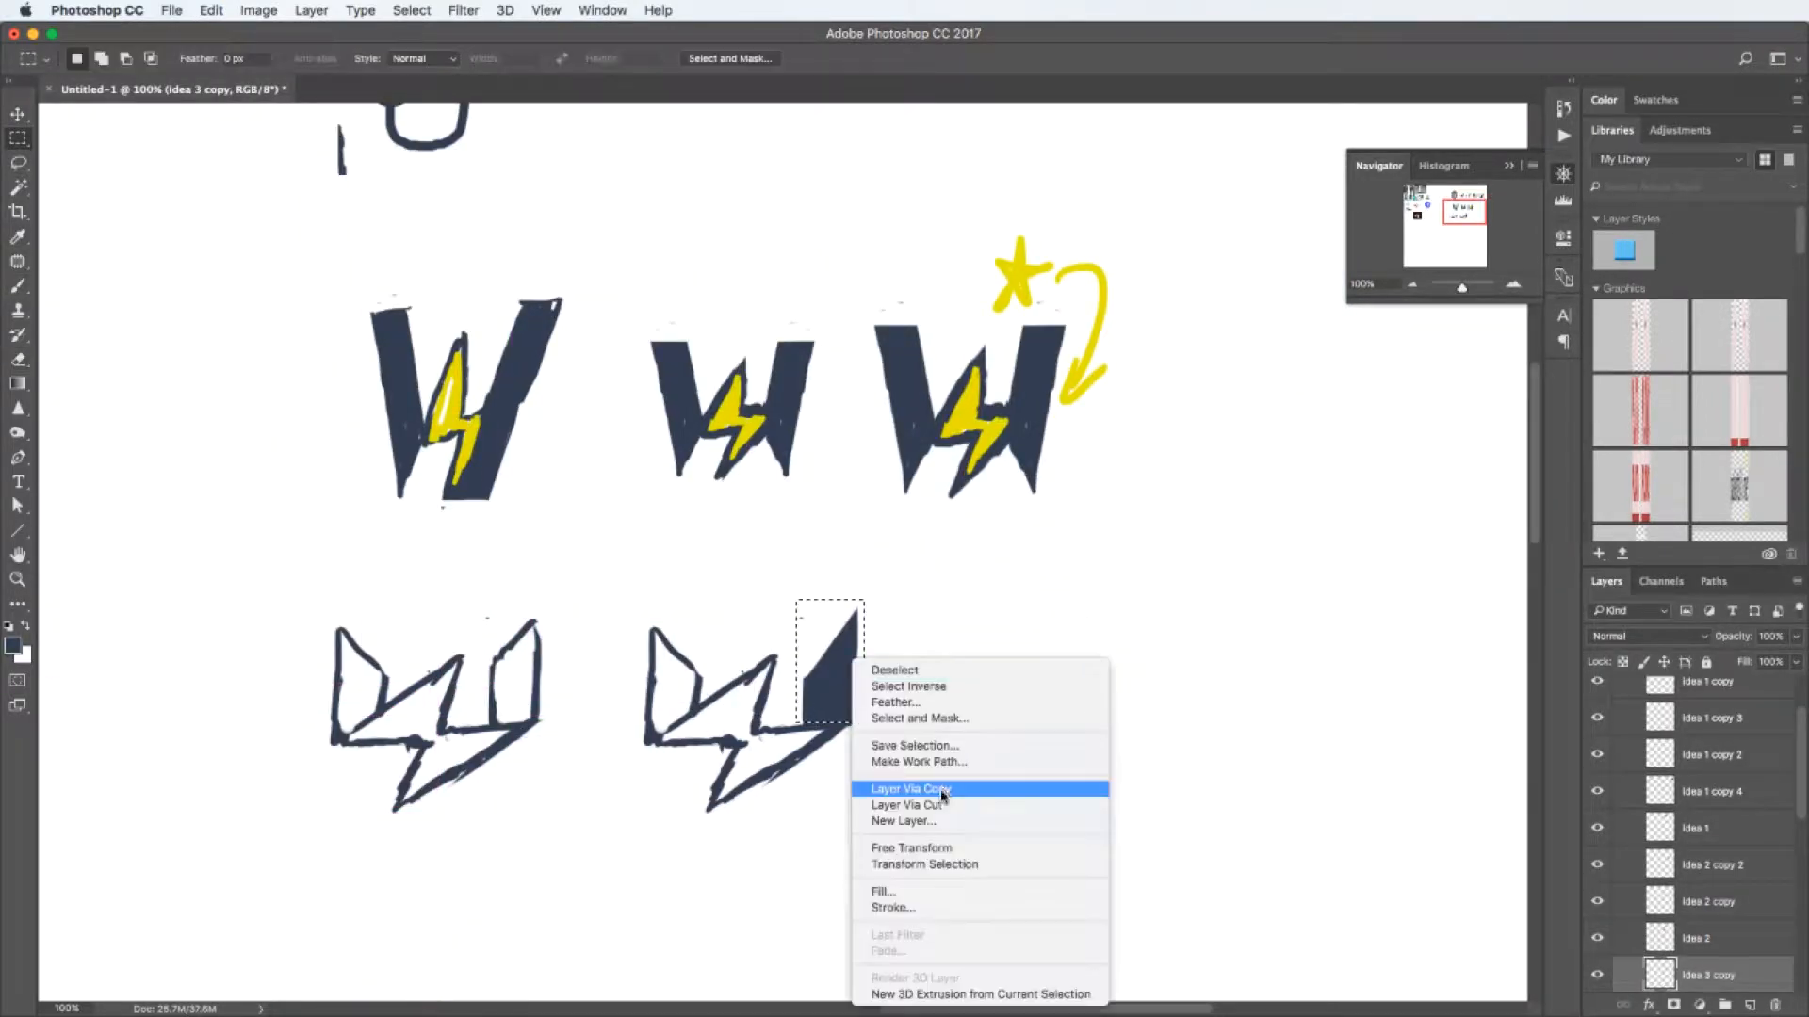
pyautogui.click(909, 788)
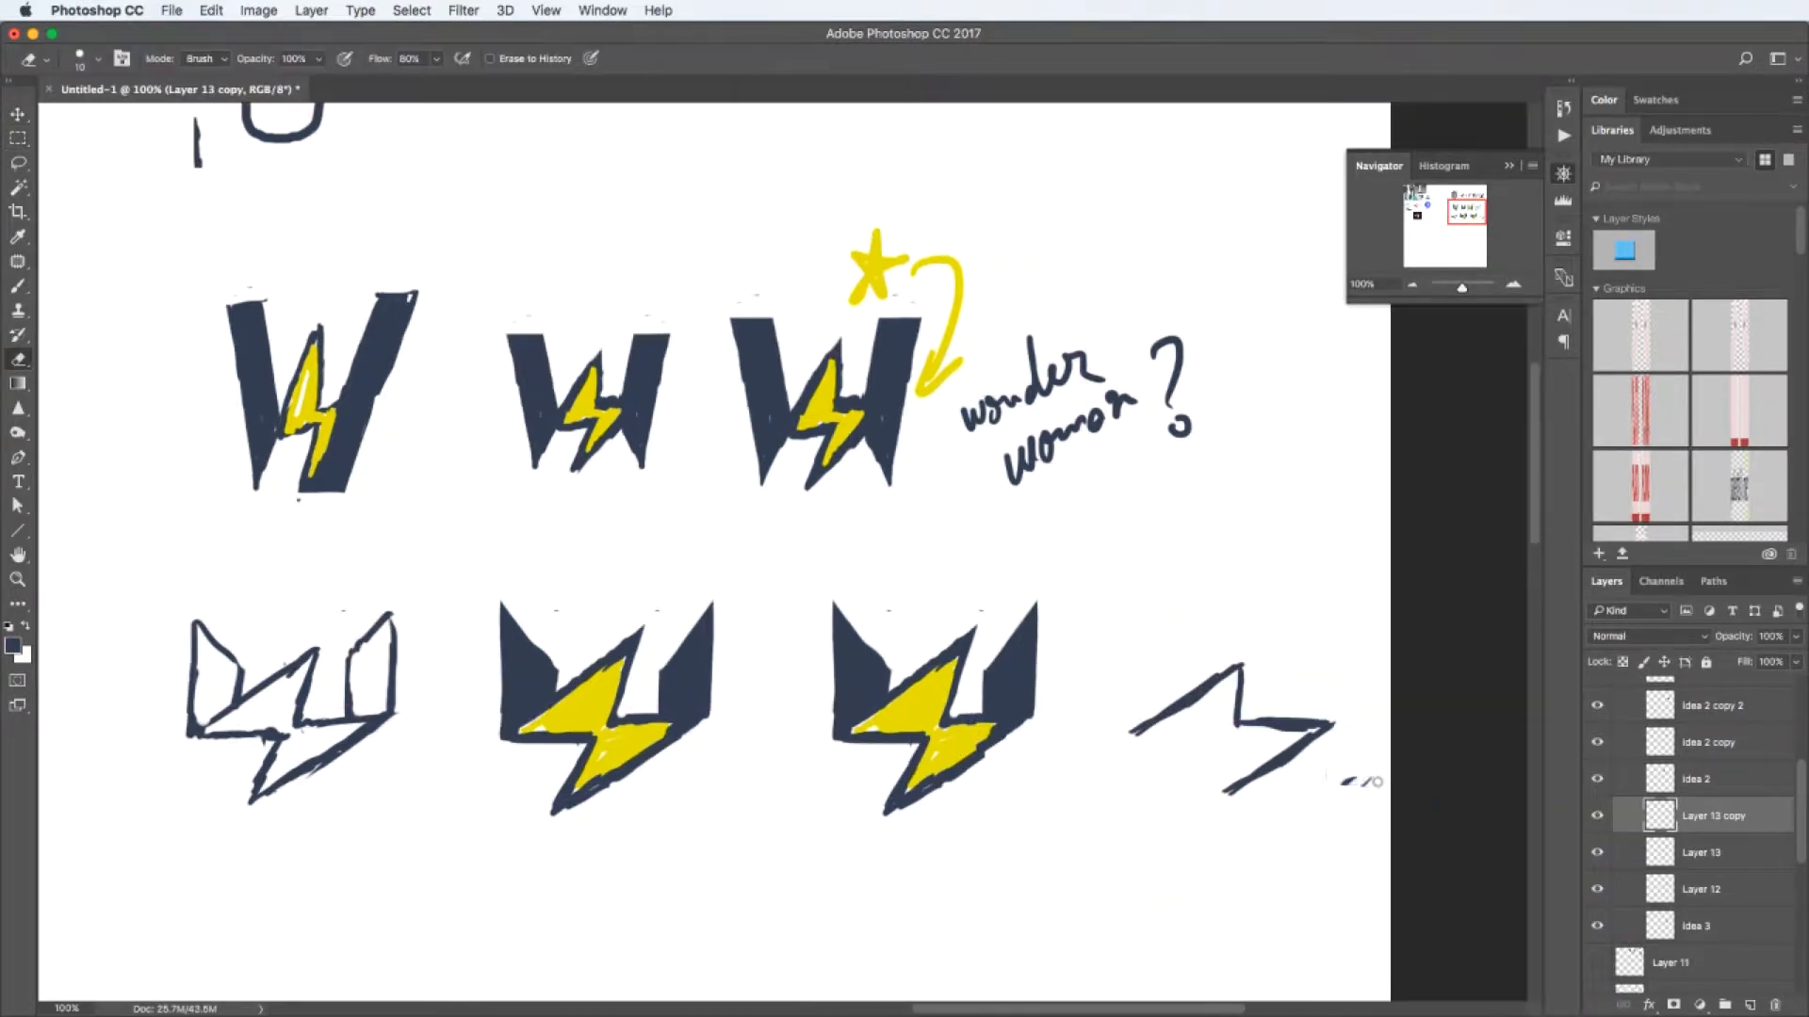
pyautogui.click(1598, 853)
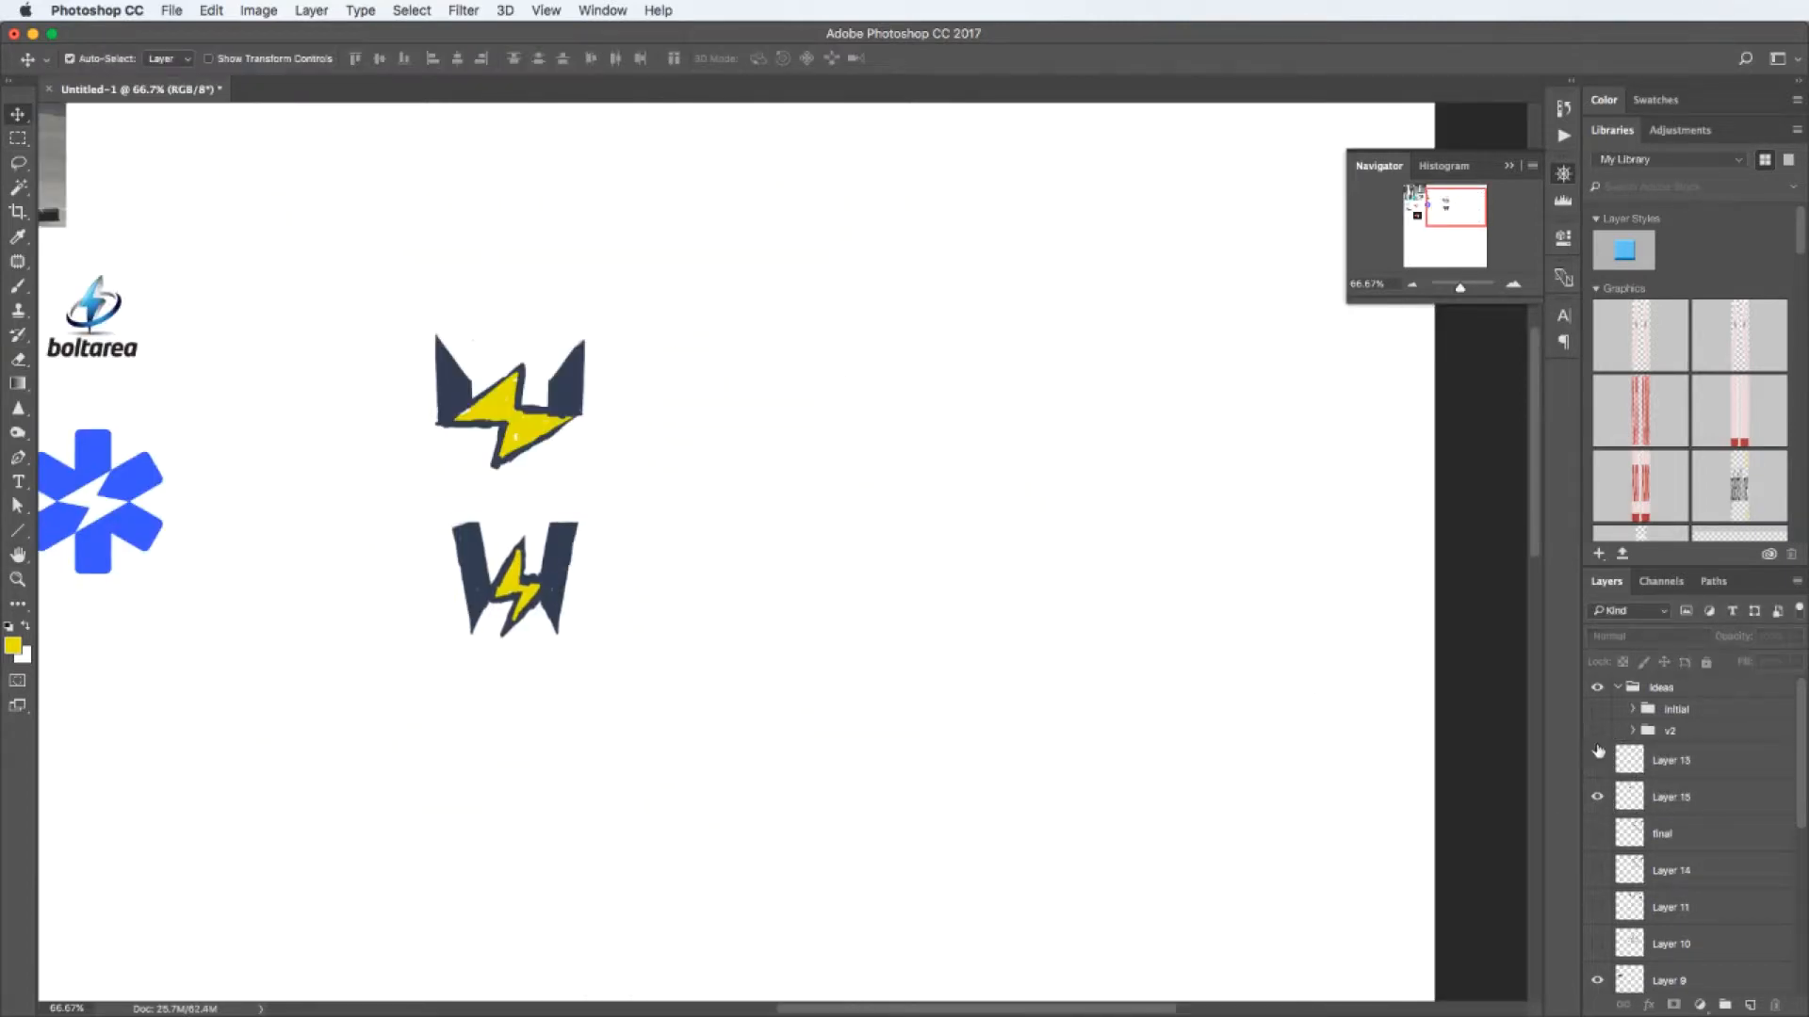
# - Set West Coast Renewables in Montserrat SemiBold beside the icon sketches and commit it
pyautogui.click(658, 57)
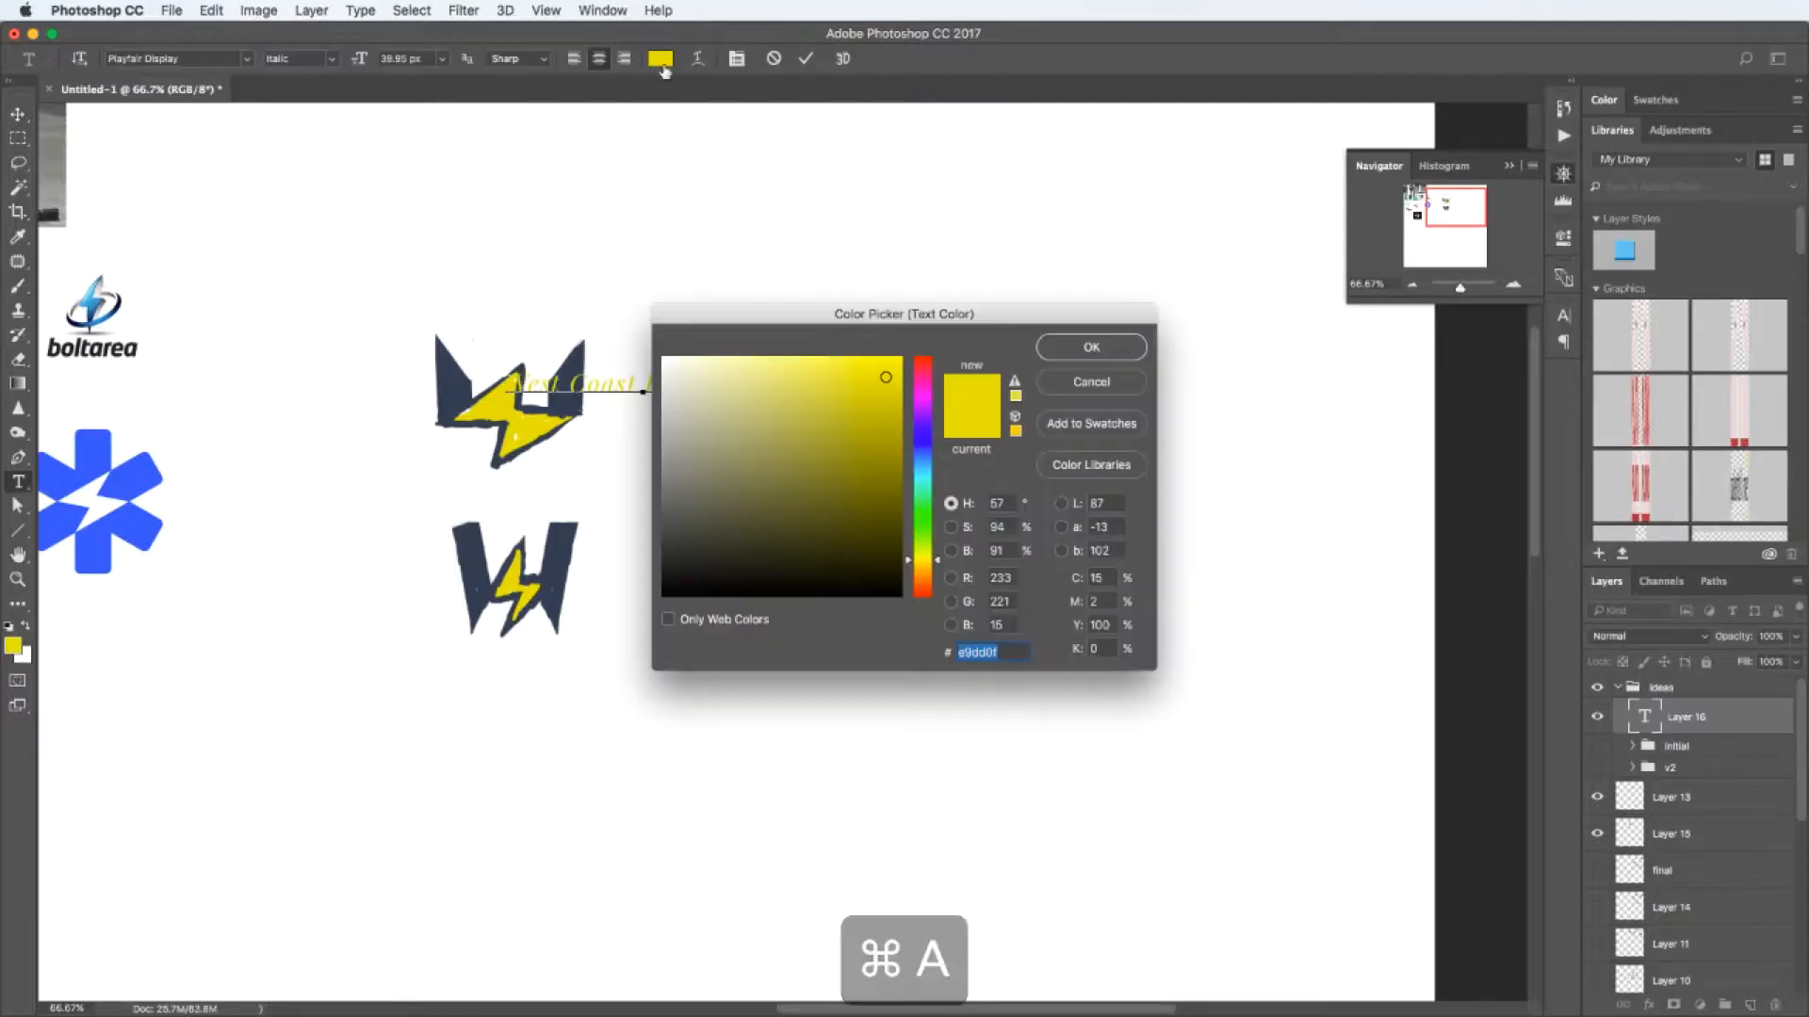
pyautogui.click(1089, 348)
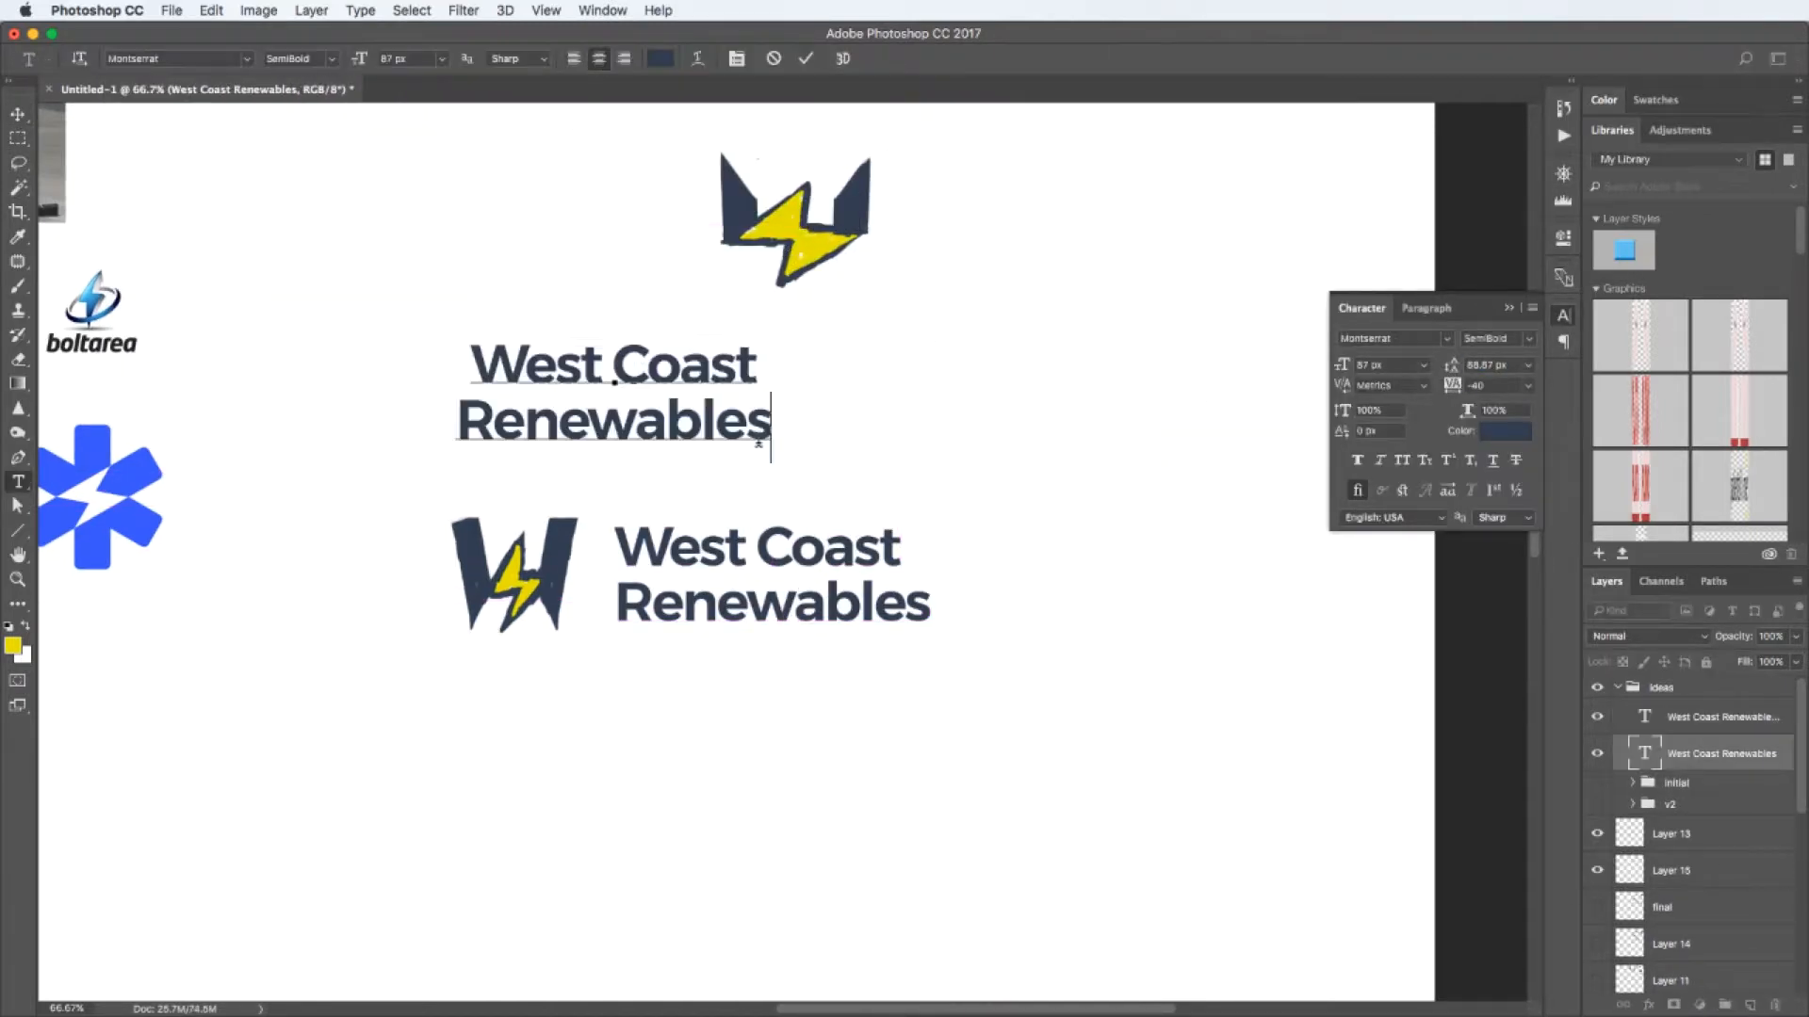
pyautogui.press('cmd+a')
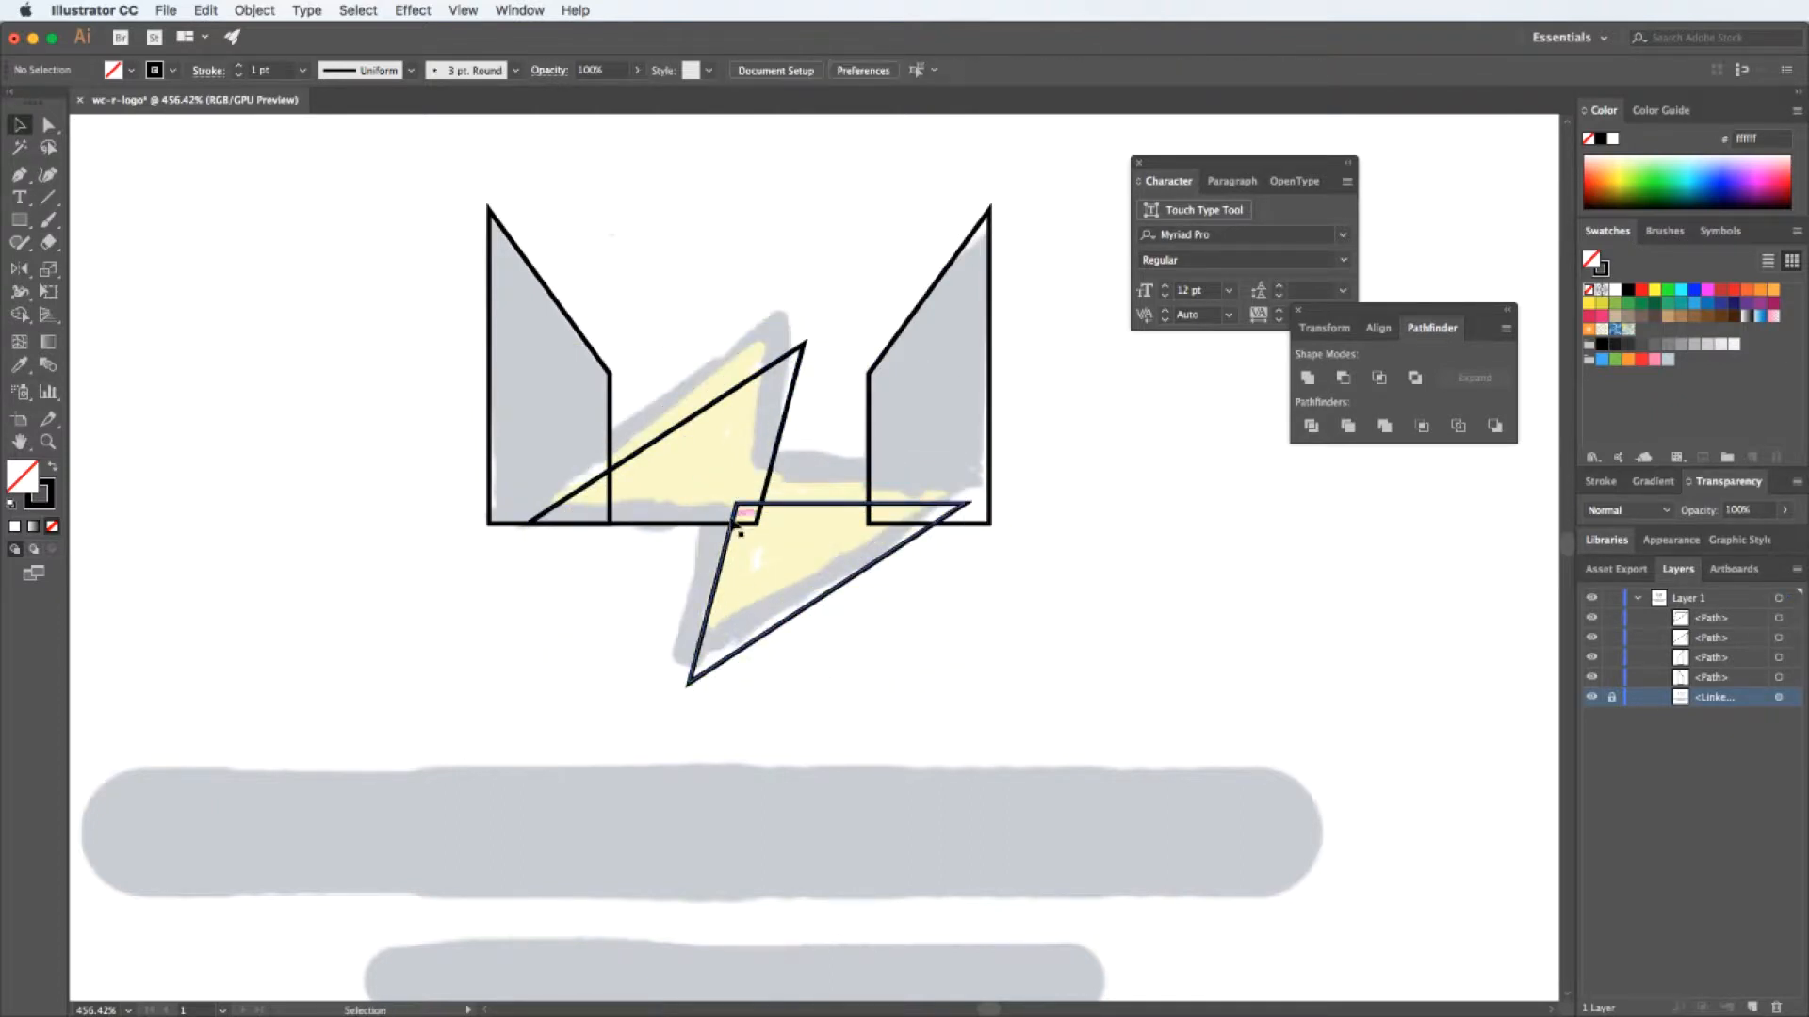
# - Trace the wings-and-bolt sketch with the Pen tool into black and yellow vector shapes
pyautogui.click(744, 513)
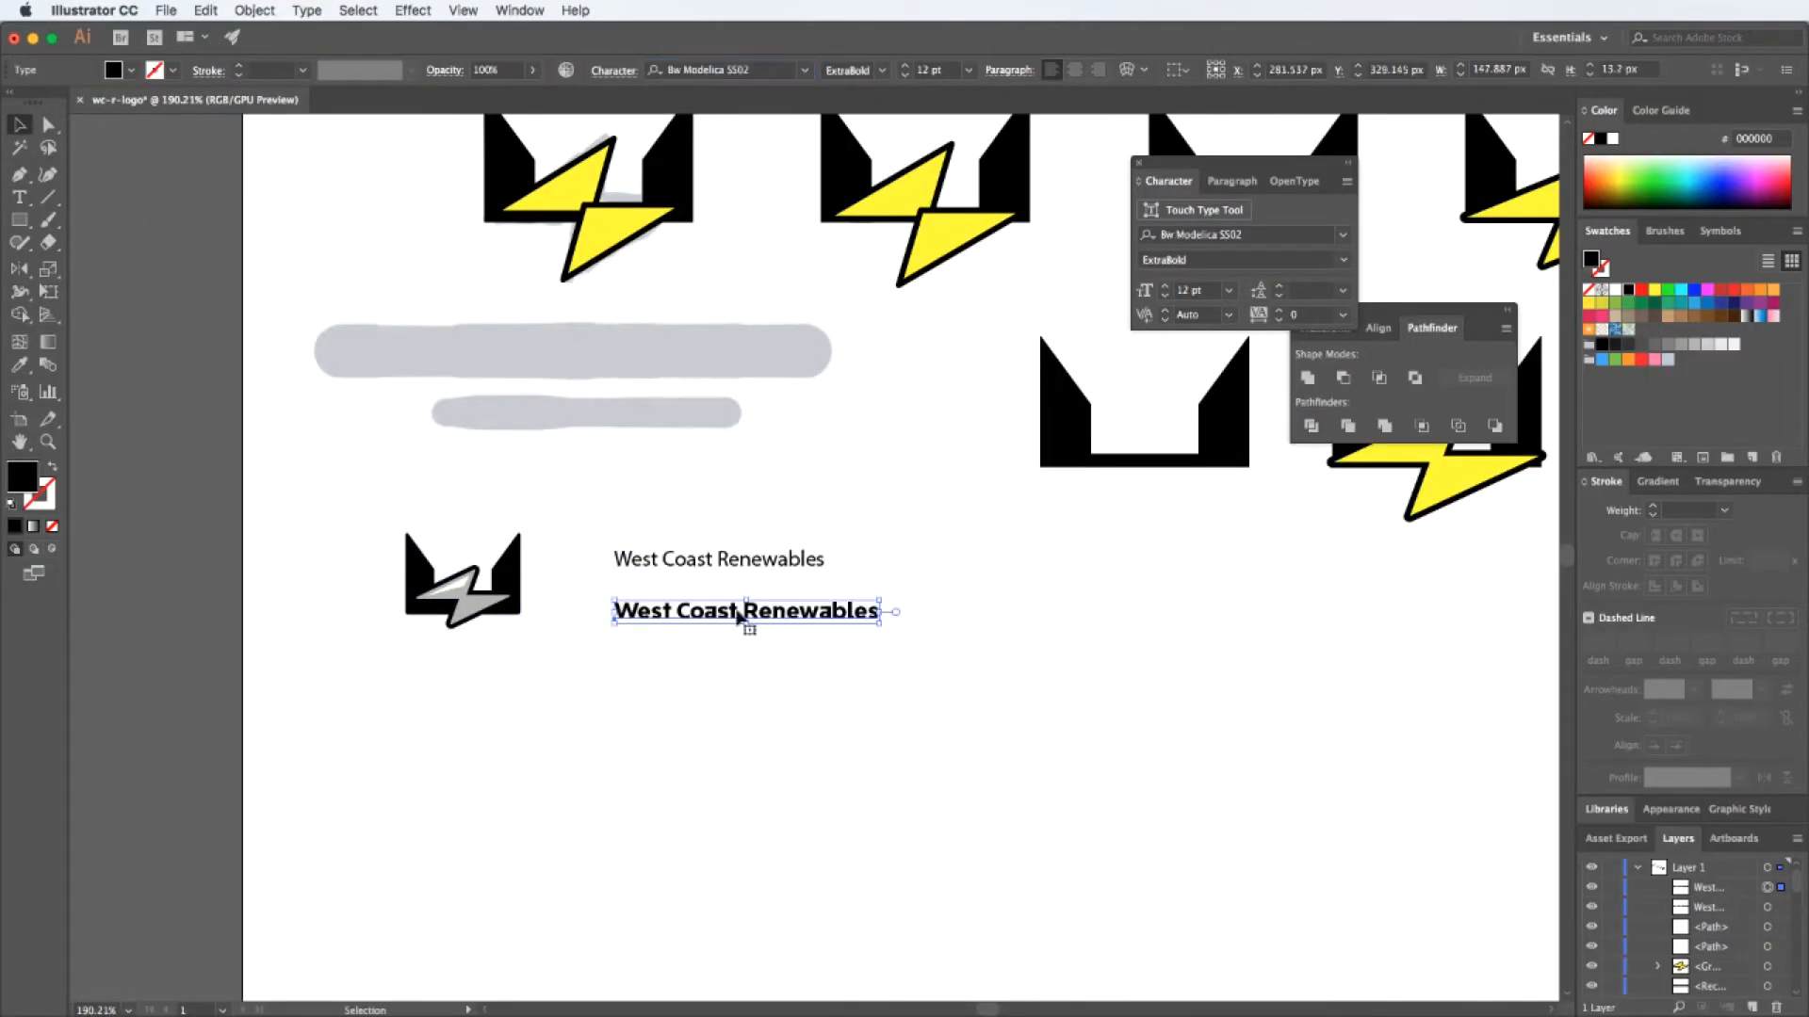
# - Try fonts such as Avenir Next Heavy for the stacked WEST COAST / RENEWABLES wordmark
pyautogui.click(727, 69)
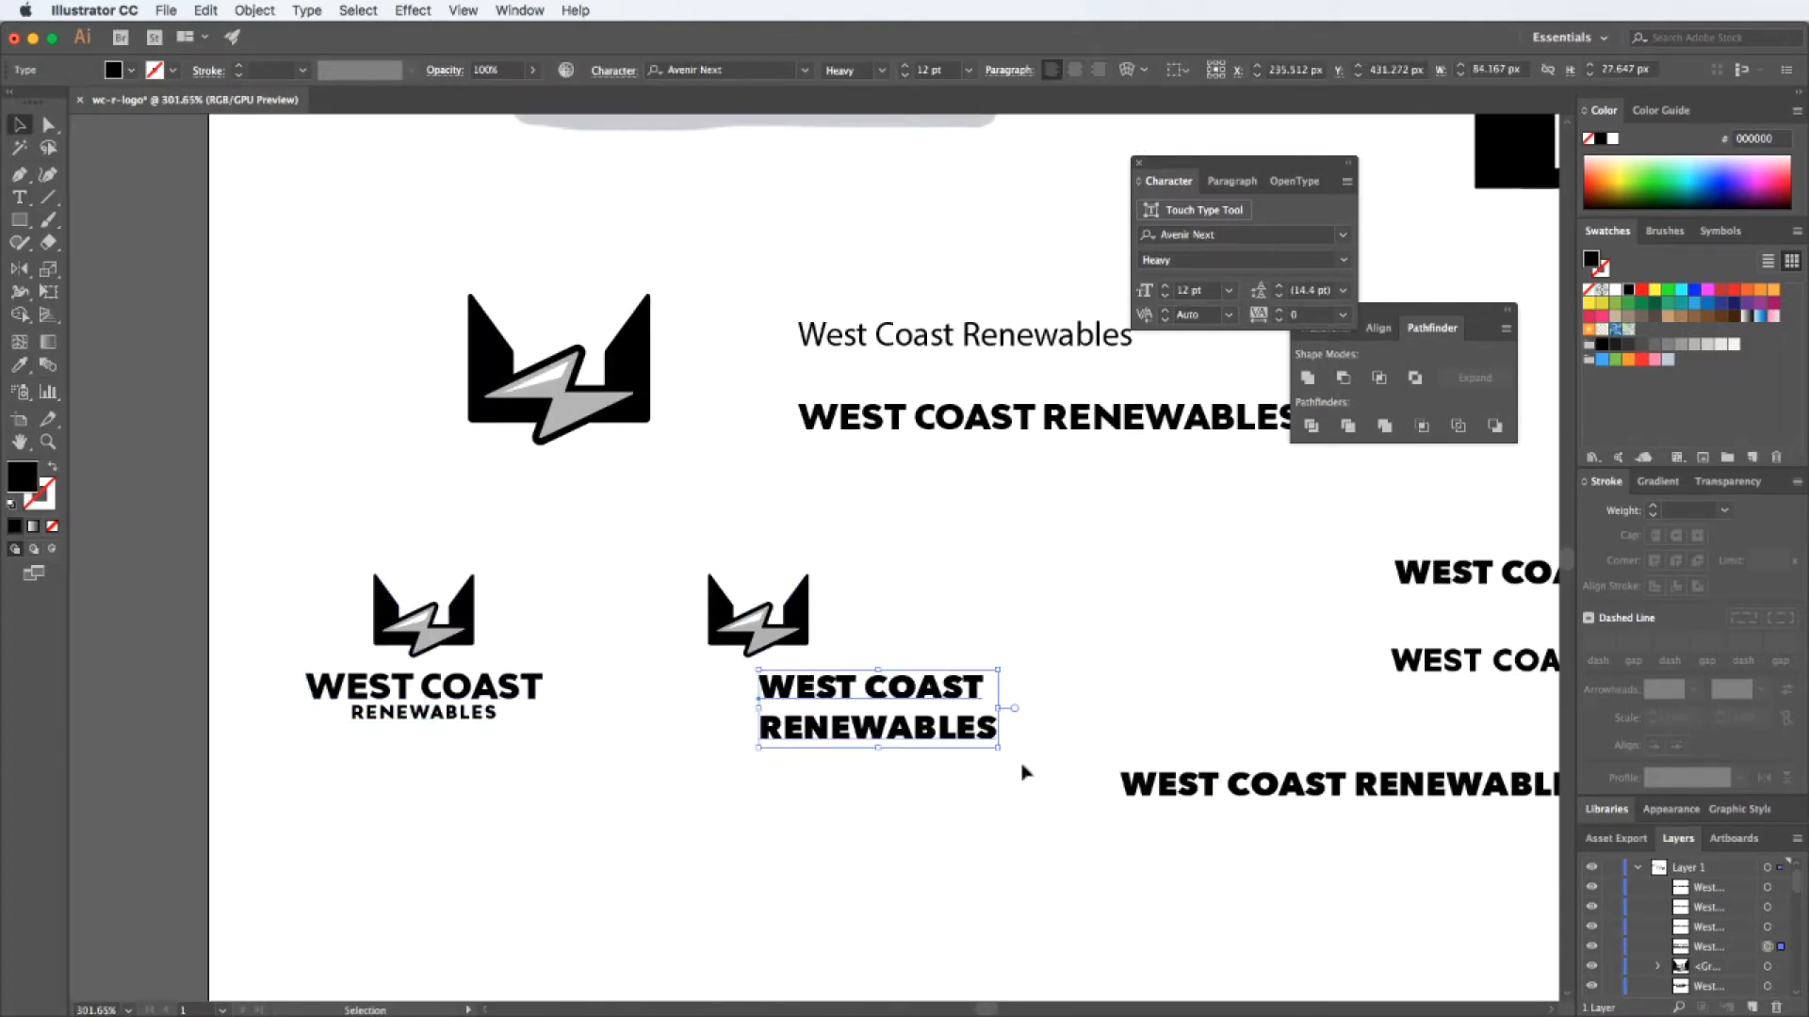
pyautogui.click(879, 71)
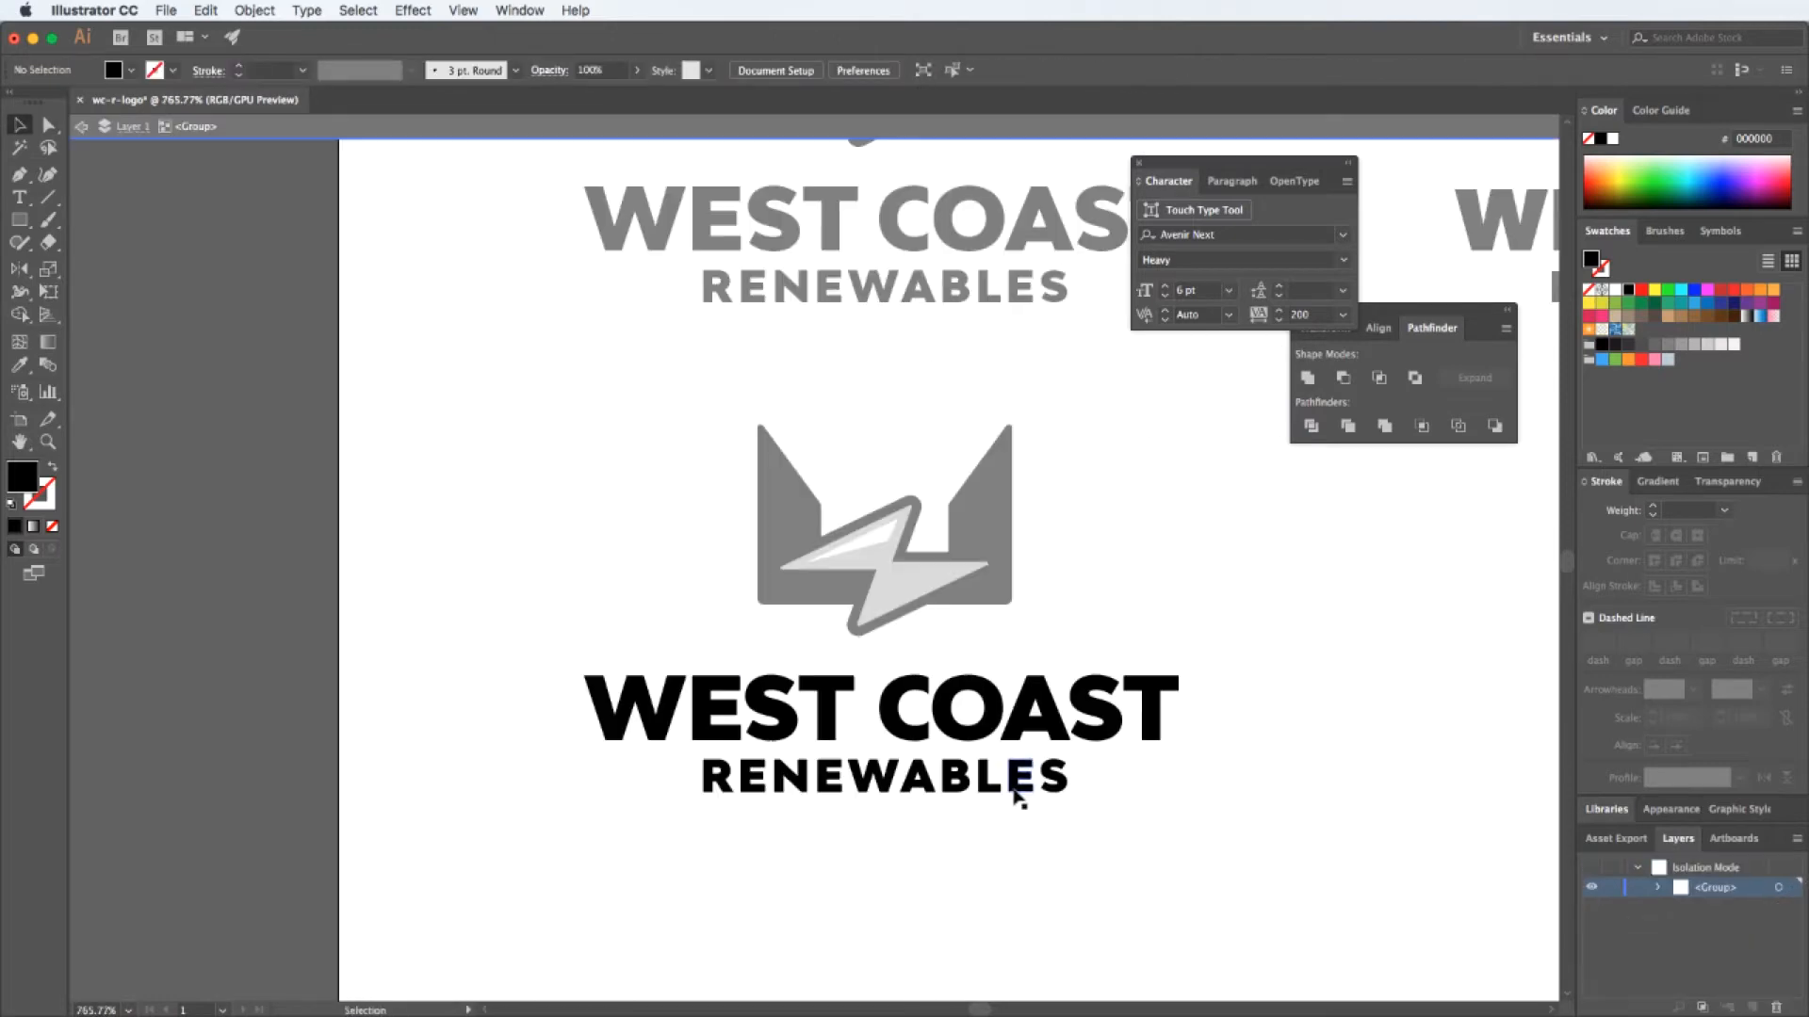
pyautogui.rightClick(1153, 565)
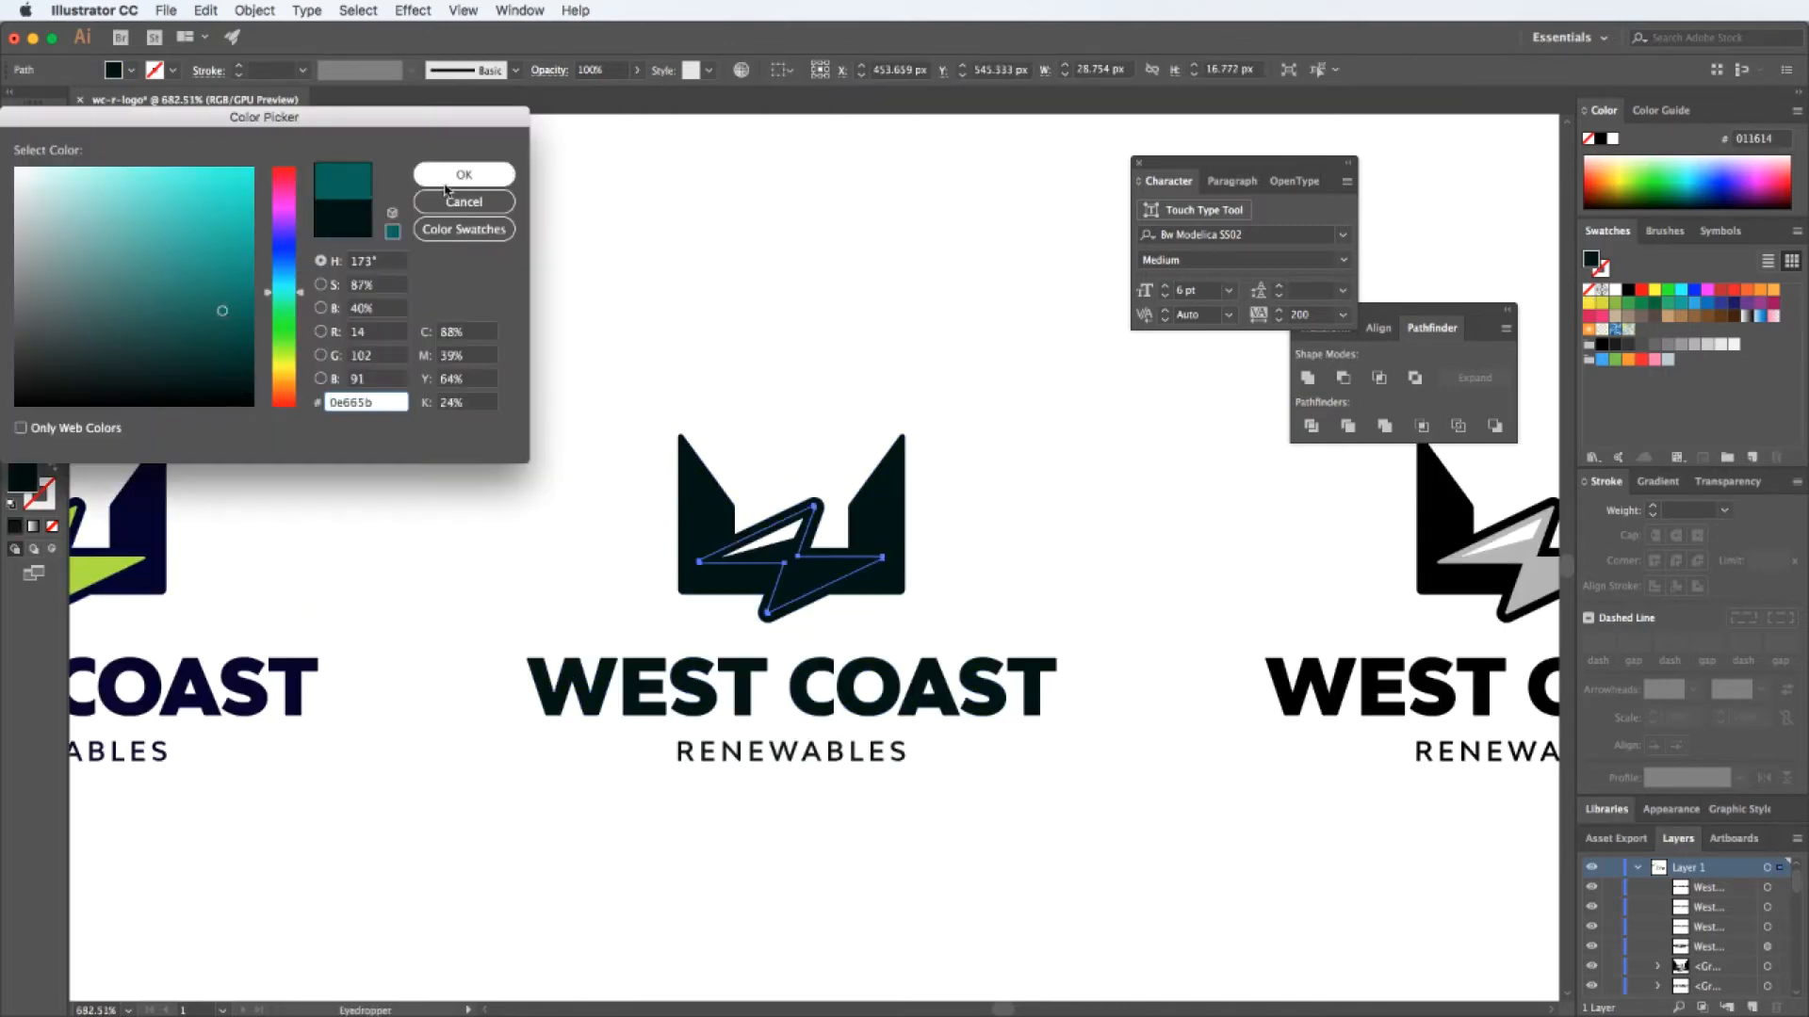
# - Apply dark teal and then bright green to the bolt on the navy logo copies
pyautogui.click(462, 174)
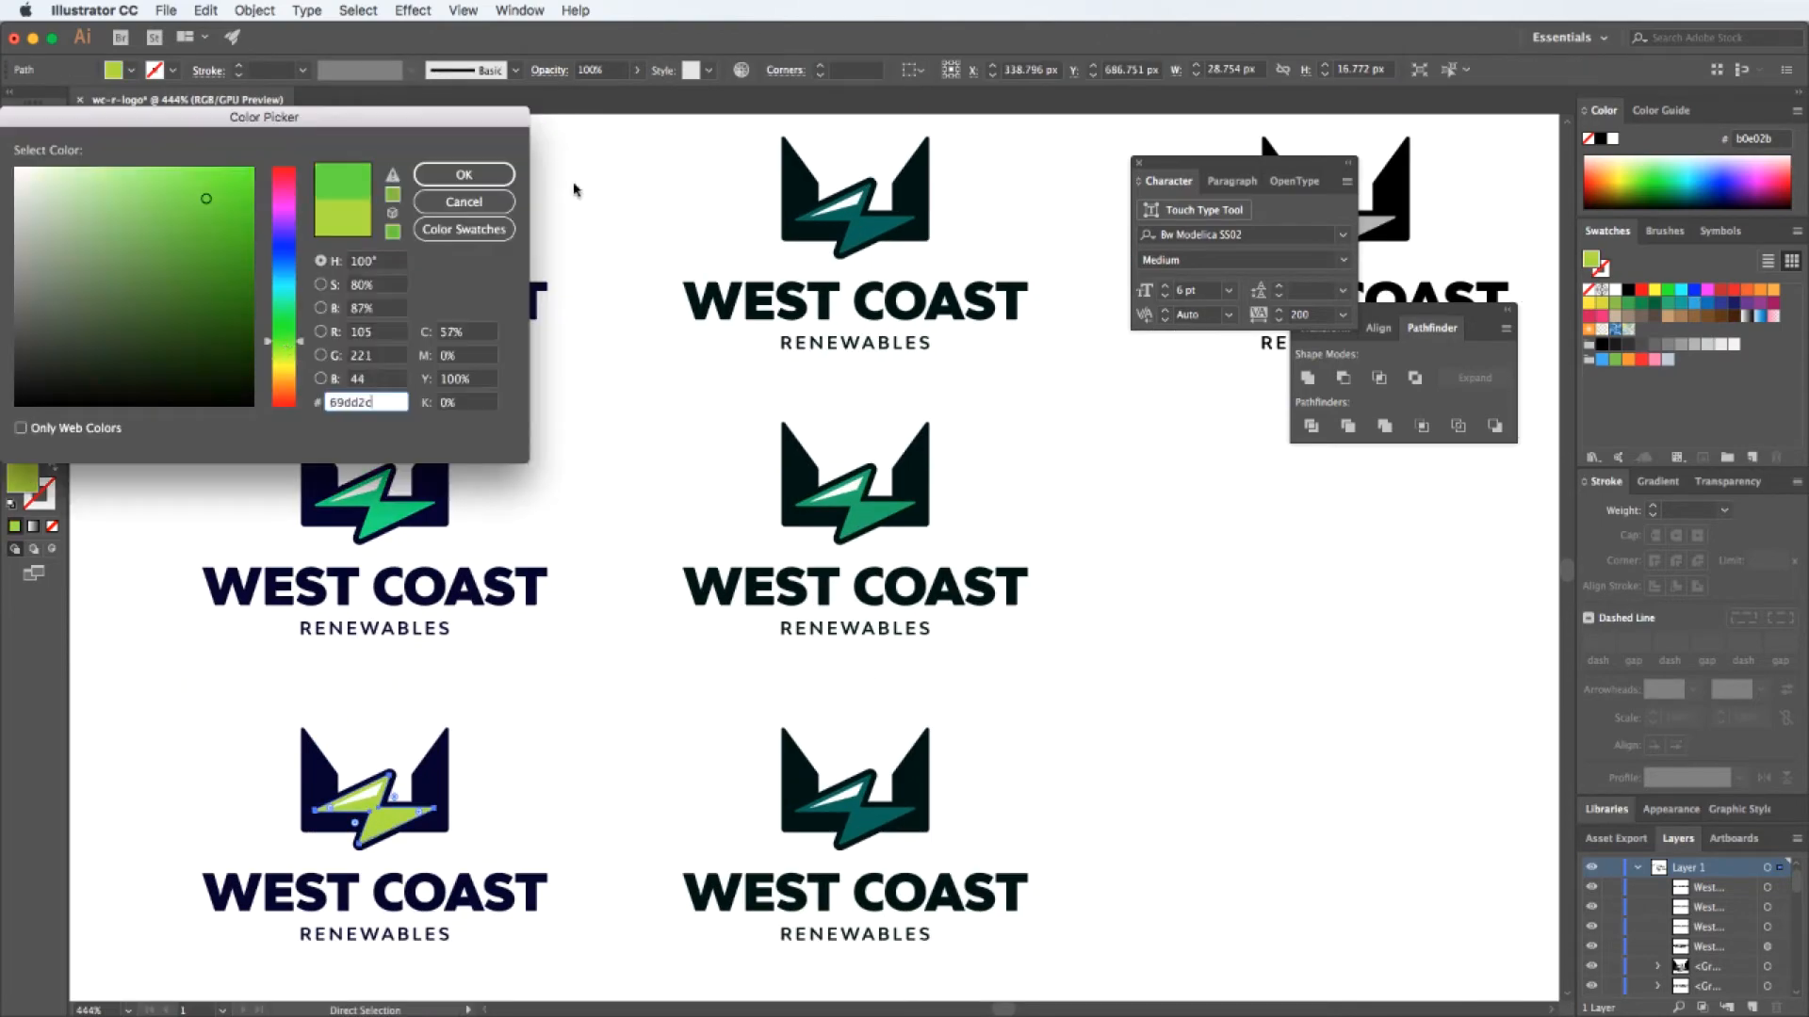
pyautogui.click(463, 175)
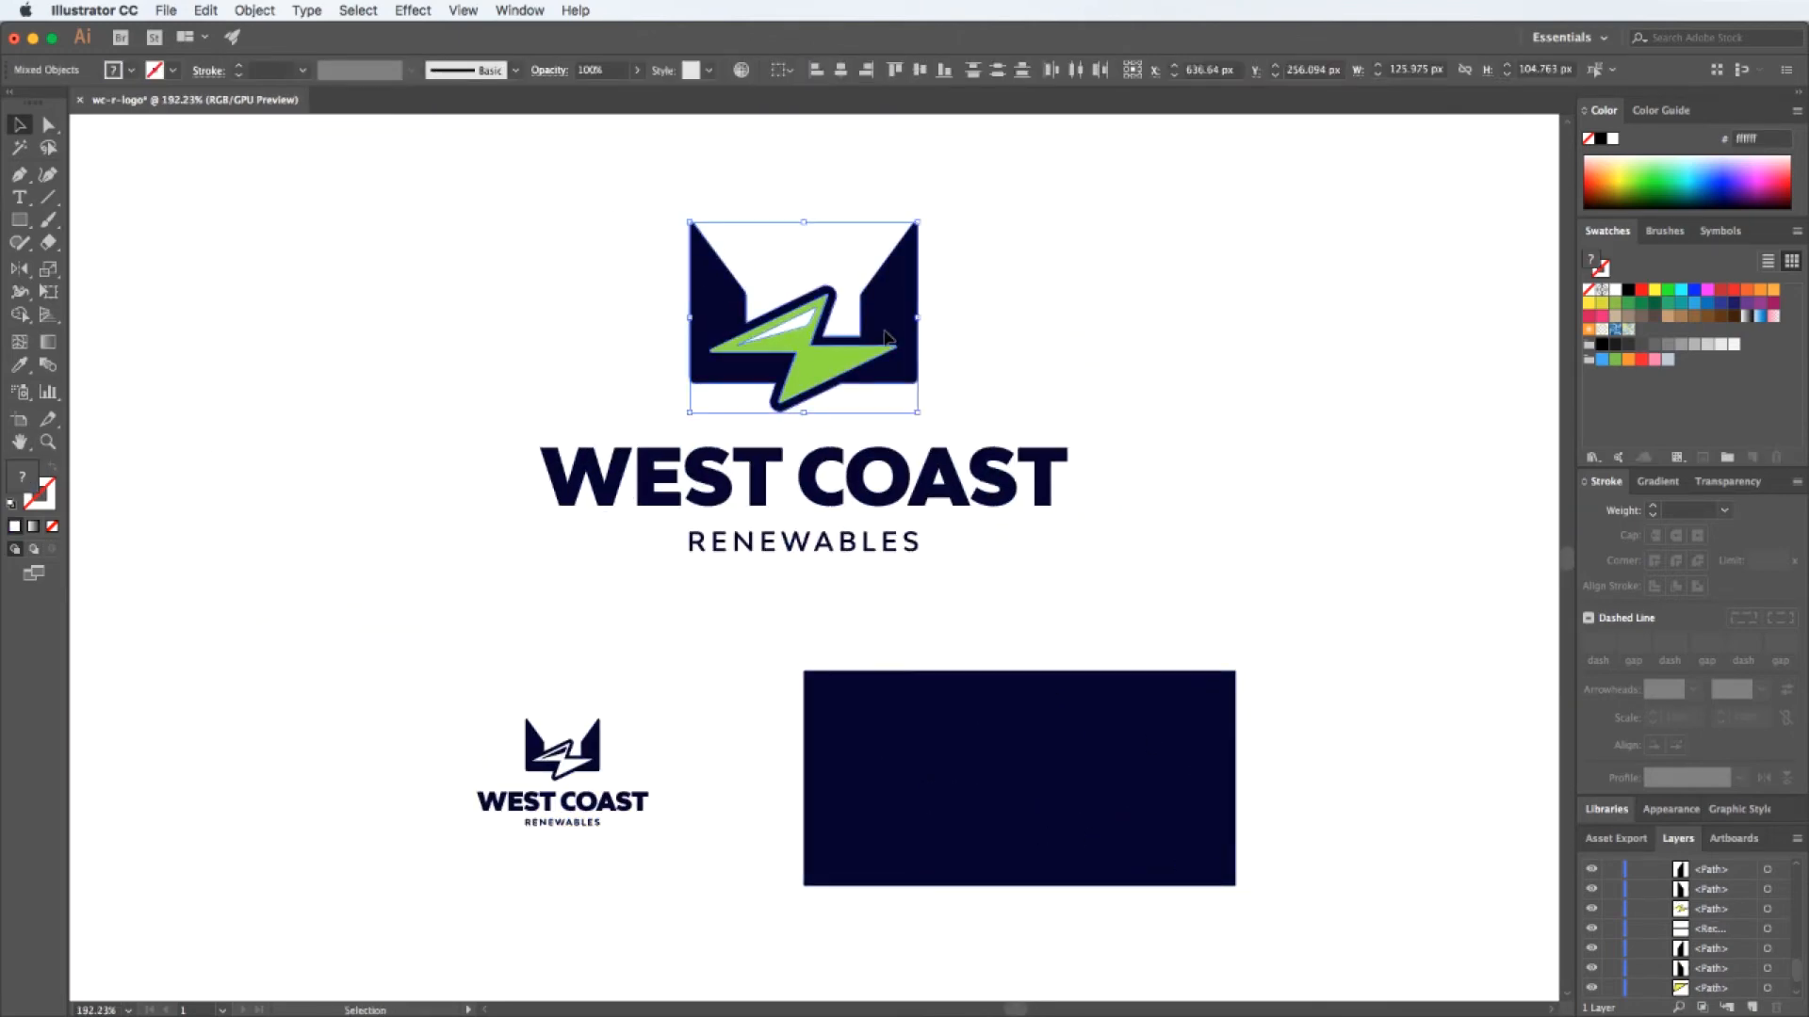
# - Place a scaled wings-and-bolt icon inside the green circle badge on the navy rectangle
pyautogui.click(1016, 779)
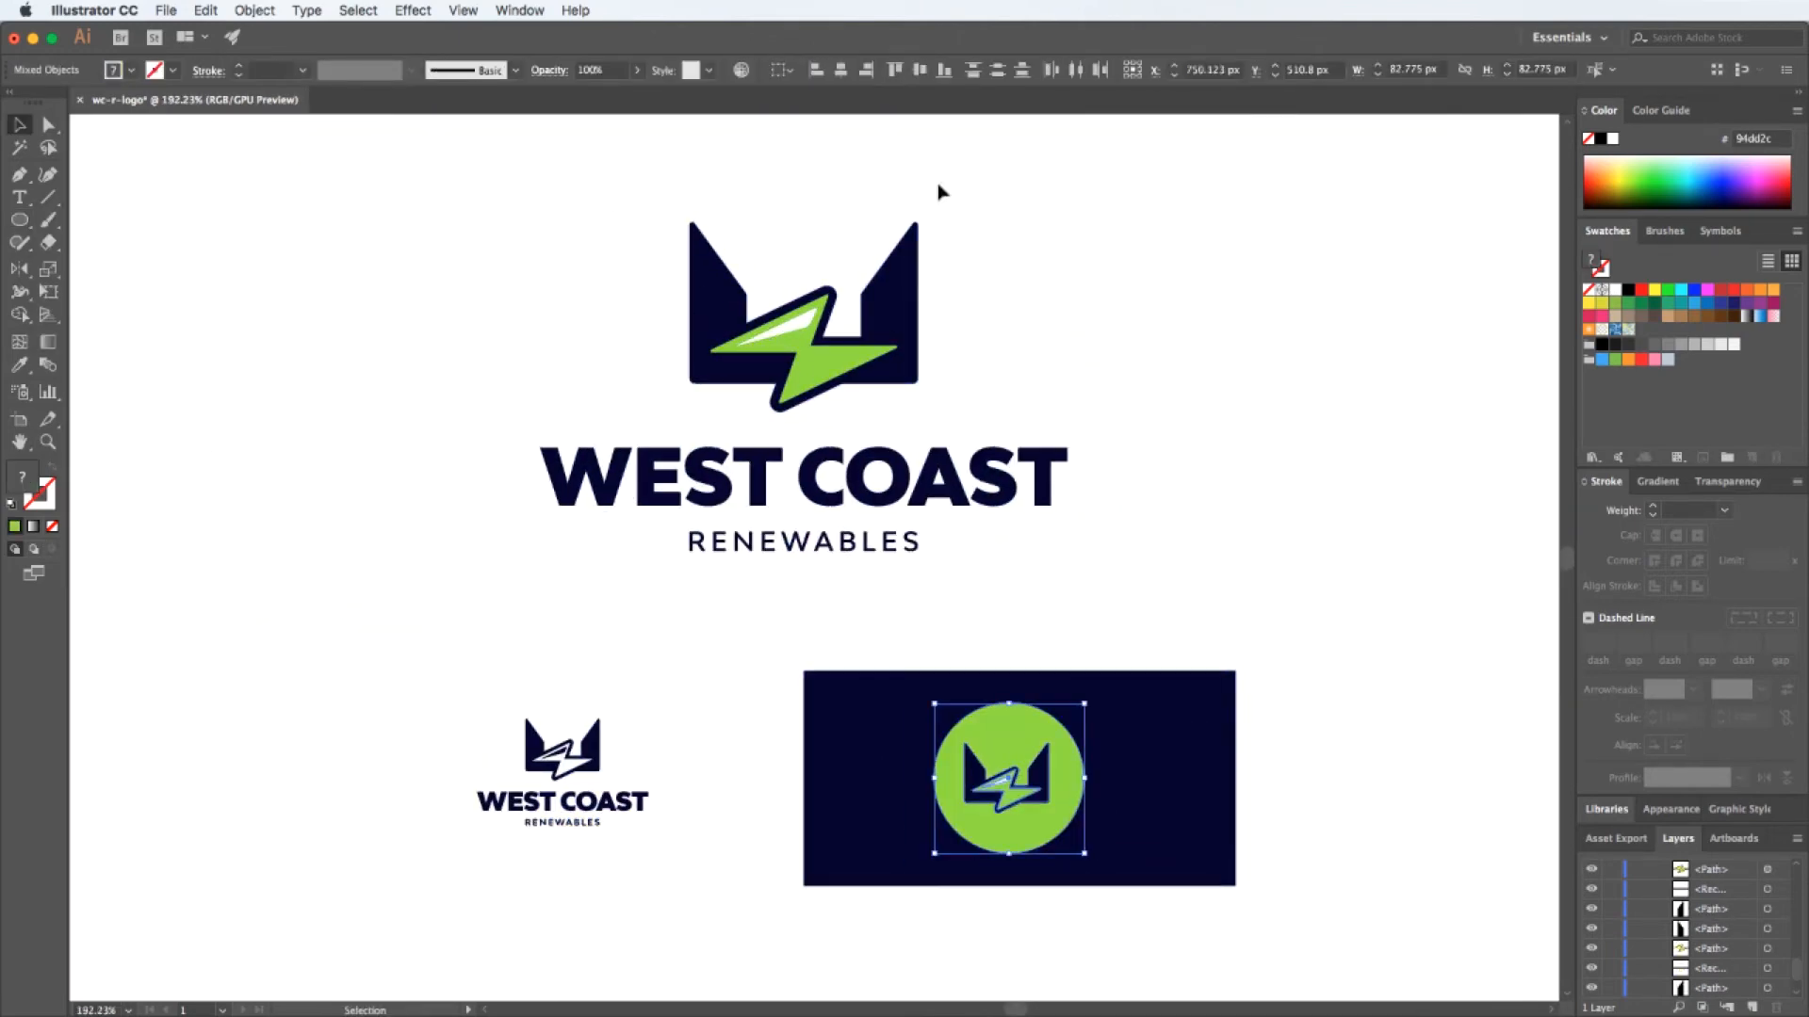